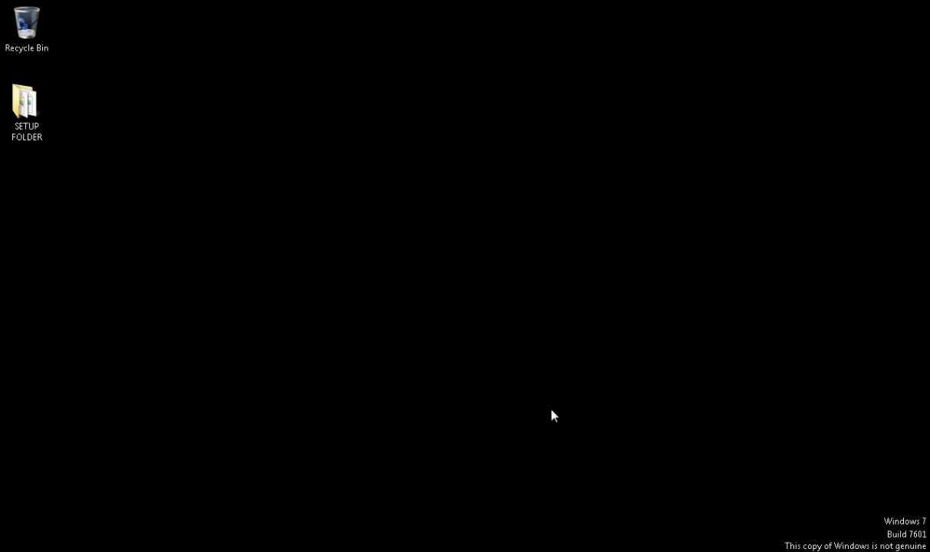
mouse_move(417, 408)
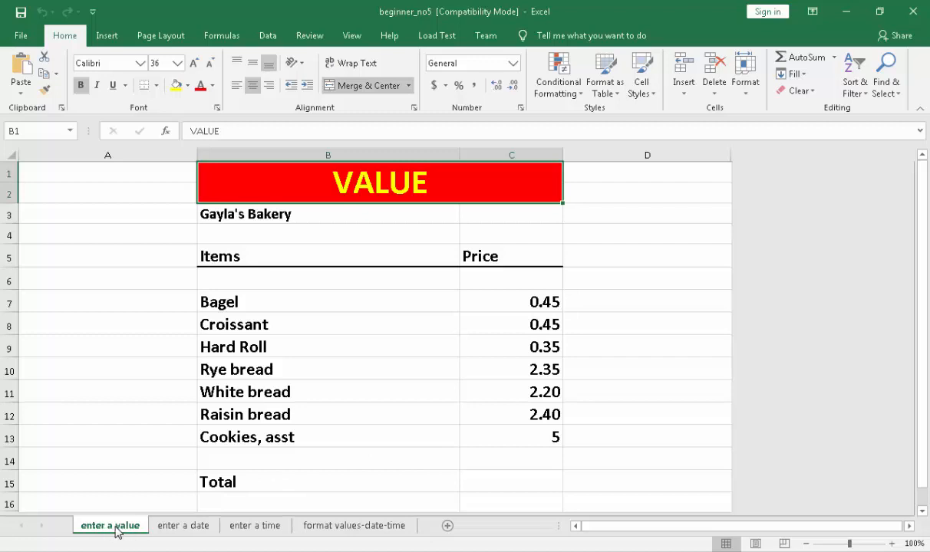
click(184, 525)
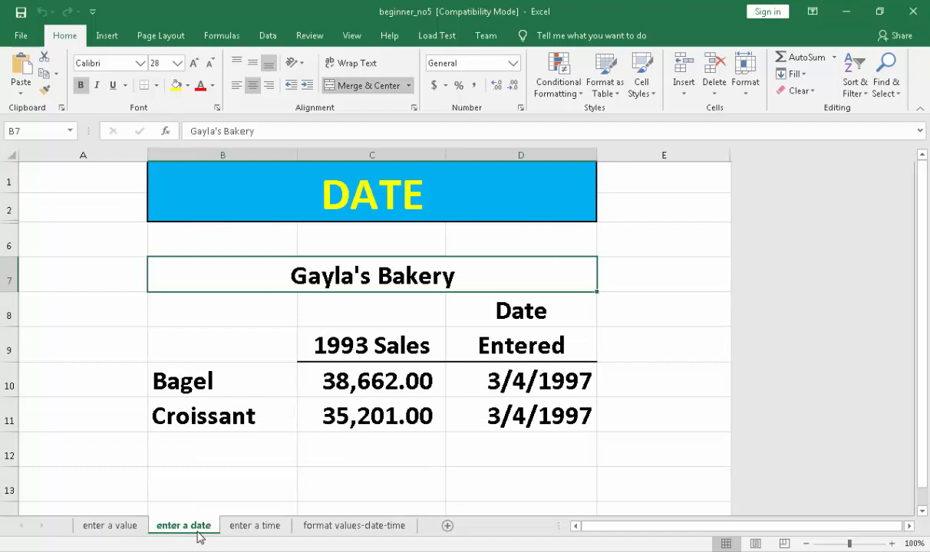
click(255, 524)
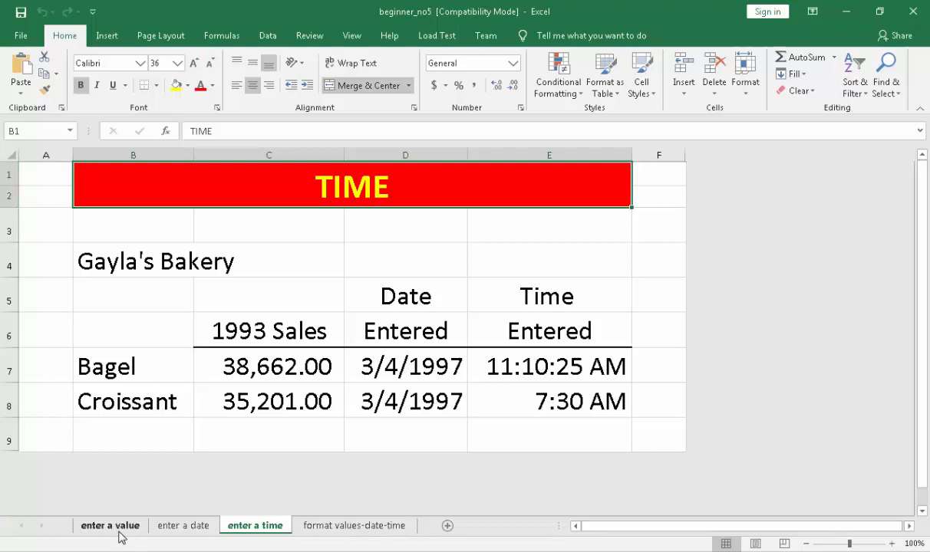
click(111, 525)
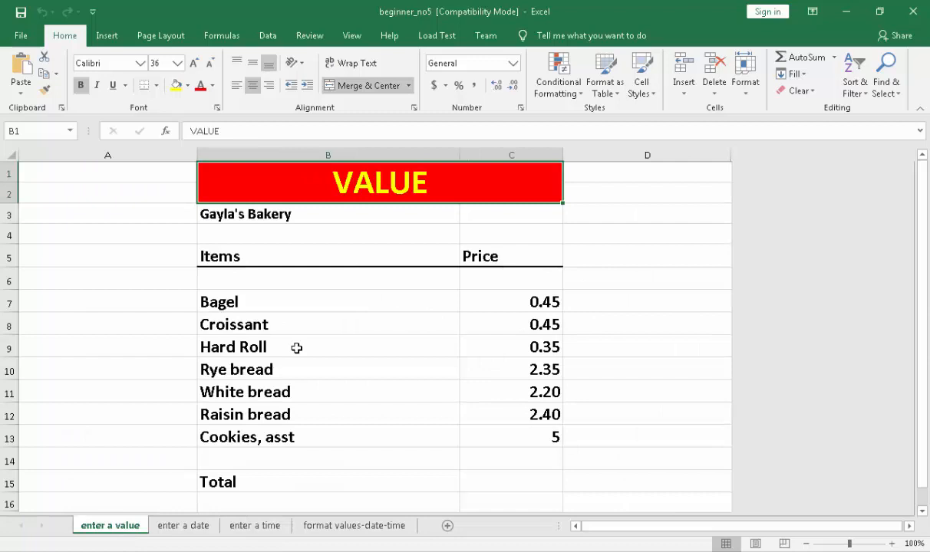
mouse_move(523, 300)
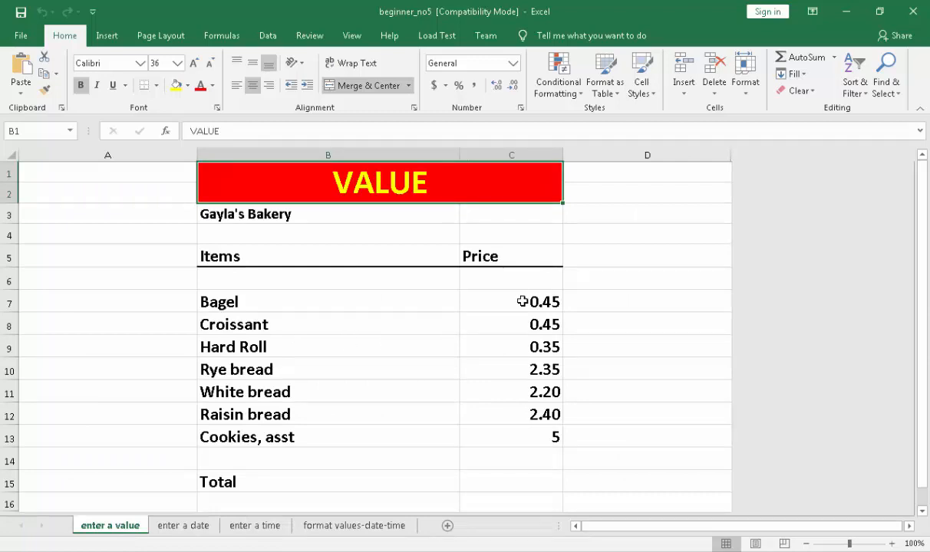
click(511, 300)
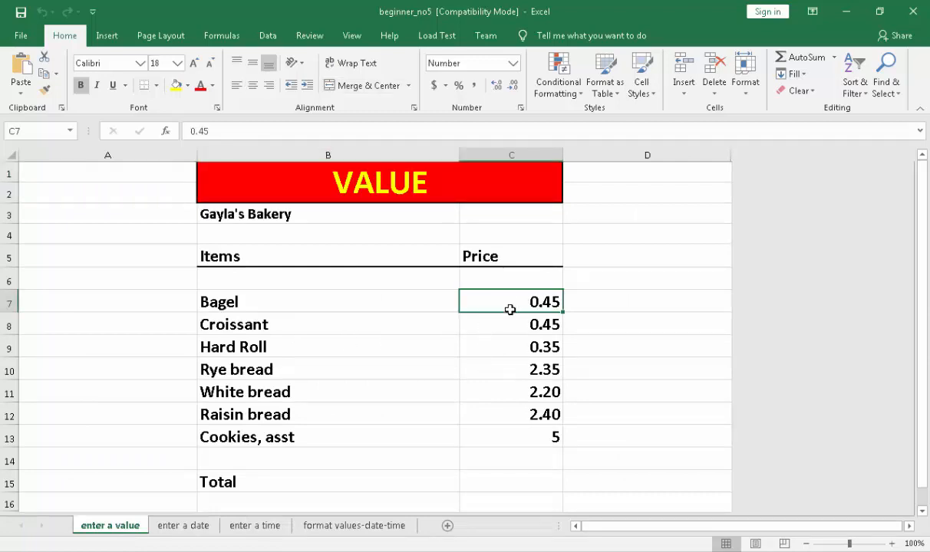
mouse_move(537, 321)
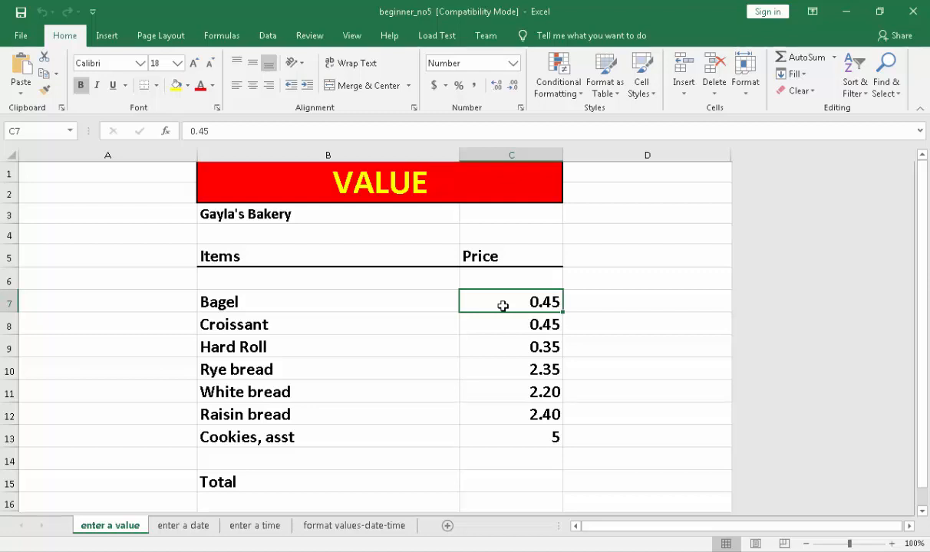
mouse_move(491, 374)
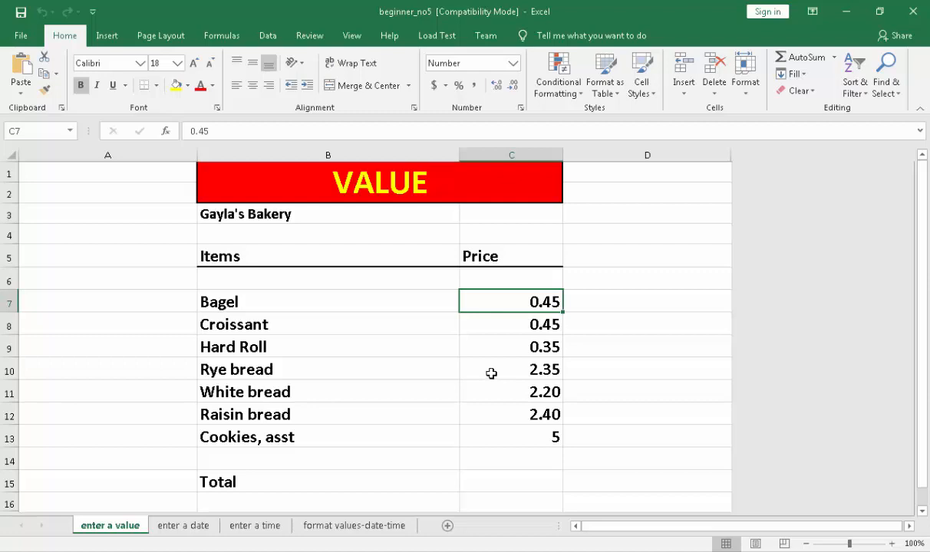
click(646, 301)
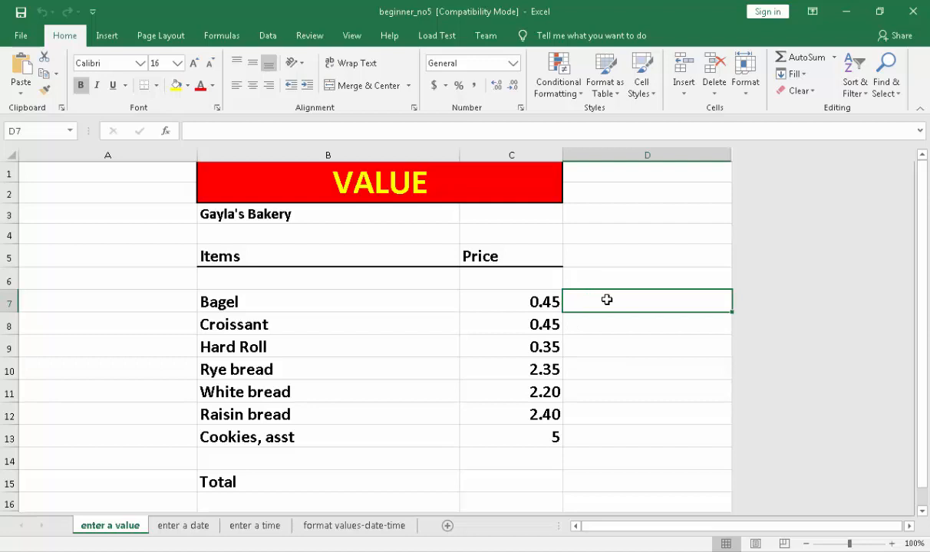
mouse_move(619, 310)
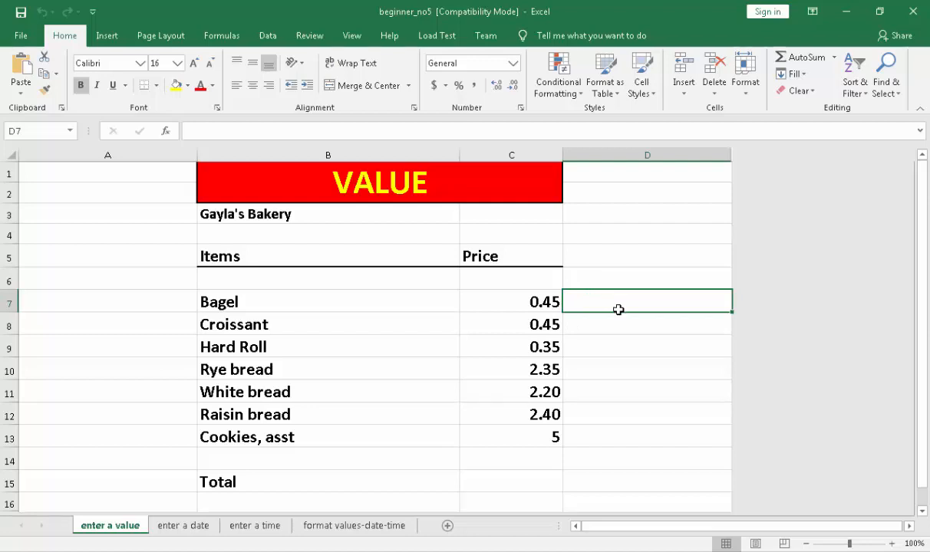
mouse_move(612, 300)
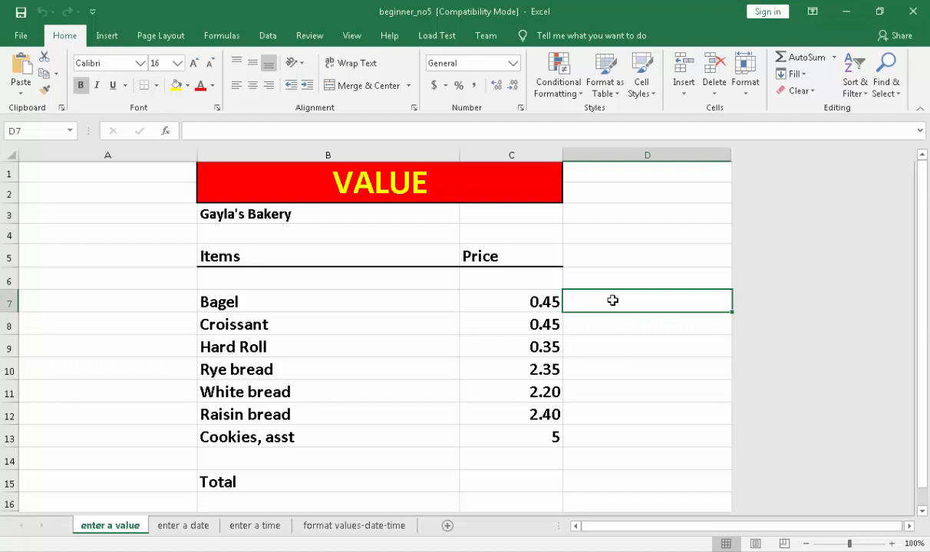
Enter quantities 2, 3, 1 and the remaining values down column D through Cookies
text(2)
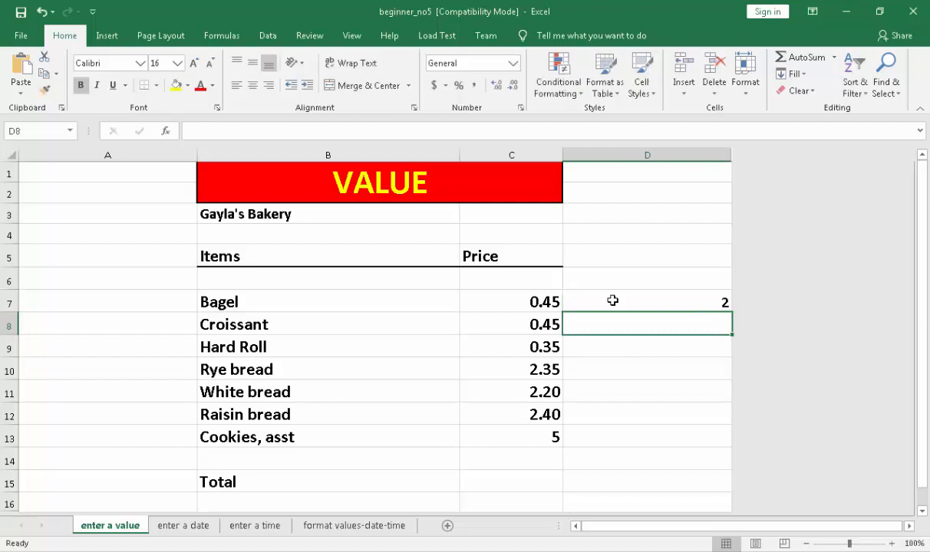
text(3)
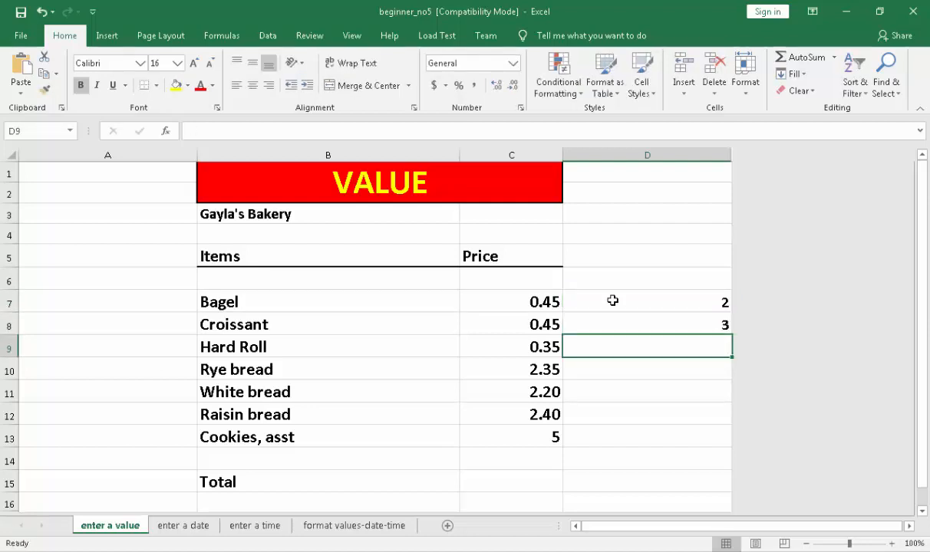
text(1)
click(648, 438)
text(5)
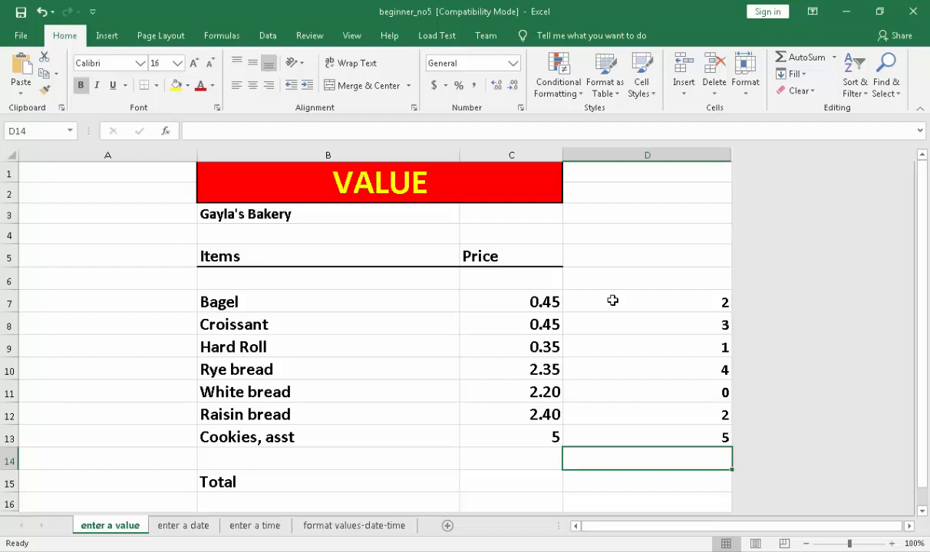
mouse_move(638, 376)
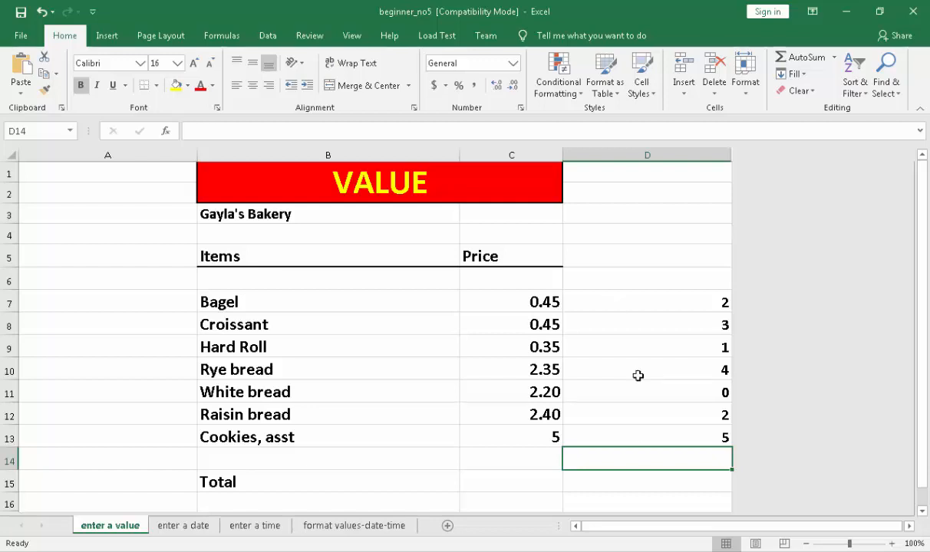
click(646, 436)
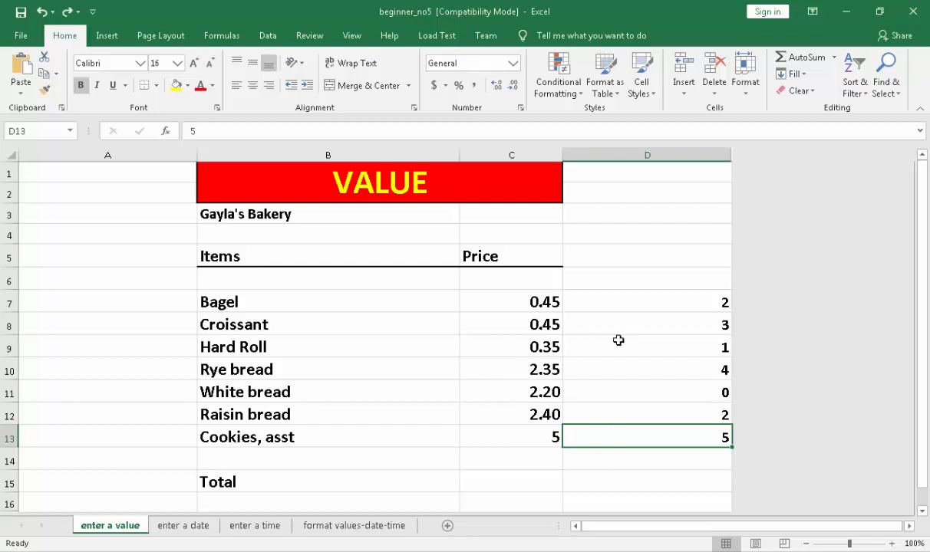
Show the D7:D13 quantities with two decimal places using Increase Decimal
click(646, 301)
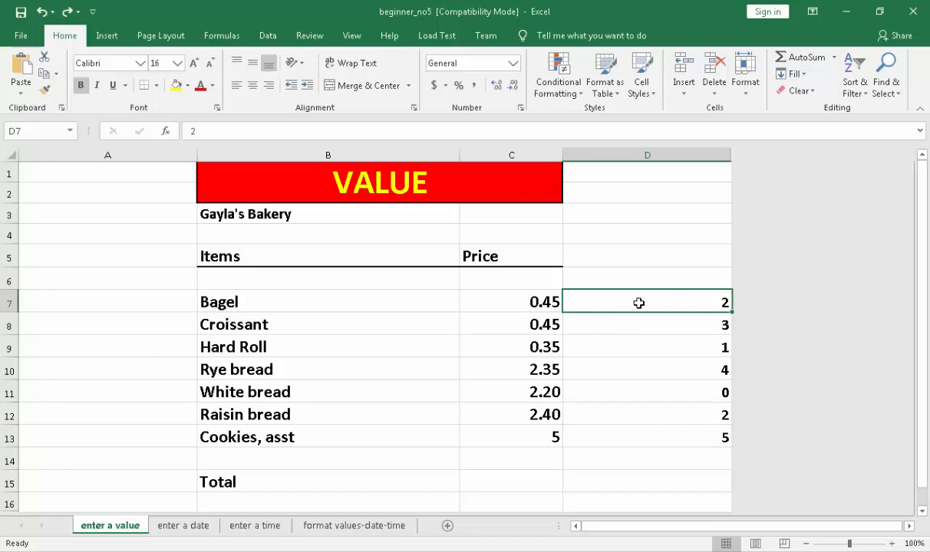
mouse_move(656, 428)
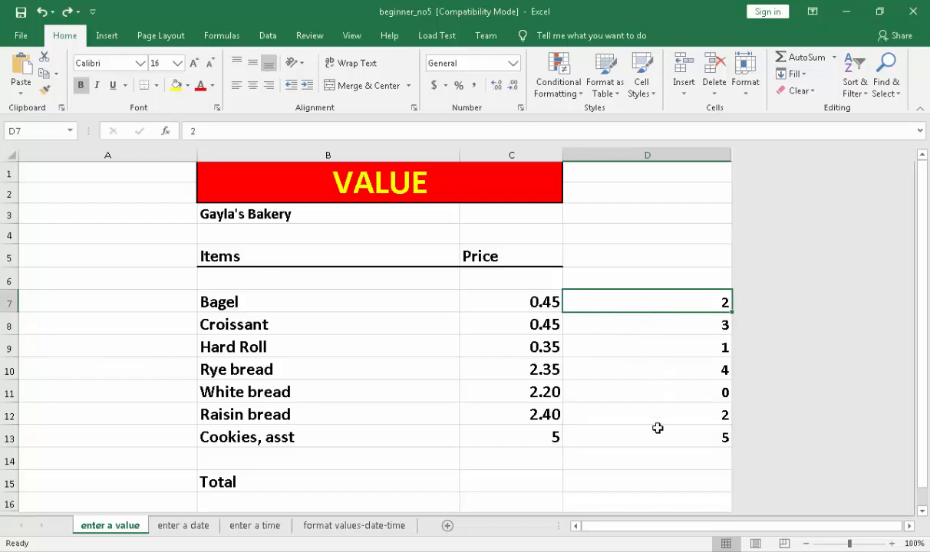
mouse_move(658, 300)
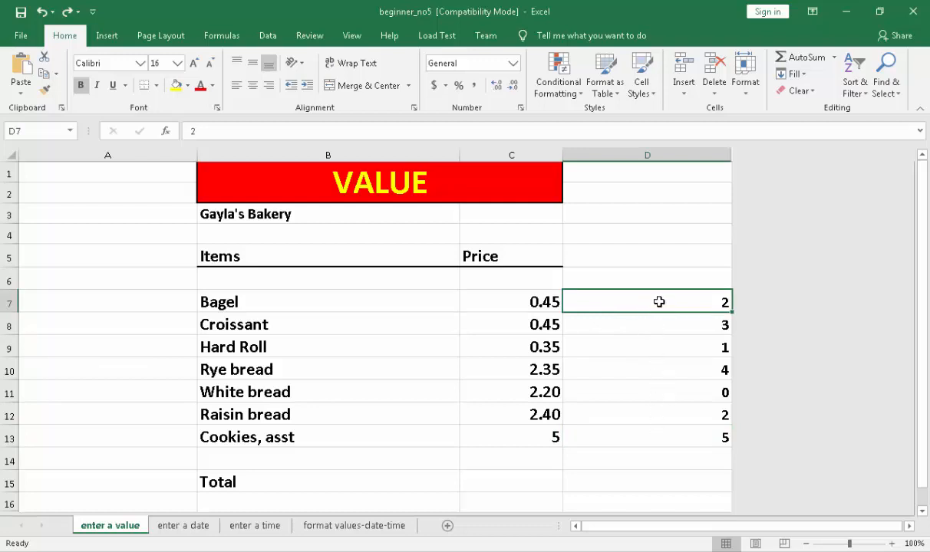
mouse_move(542, 204)
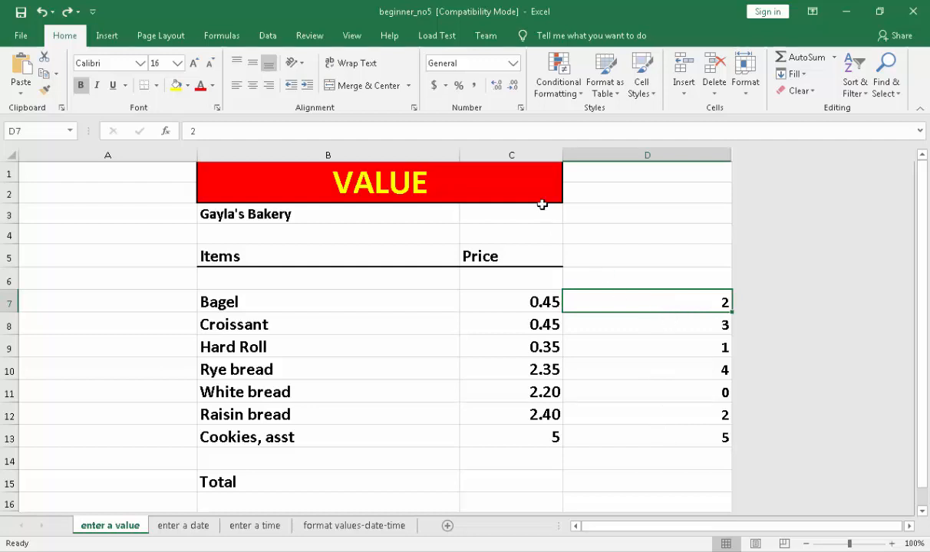
mouse_move(496, 84)
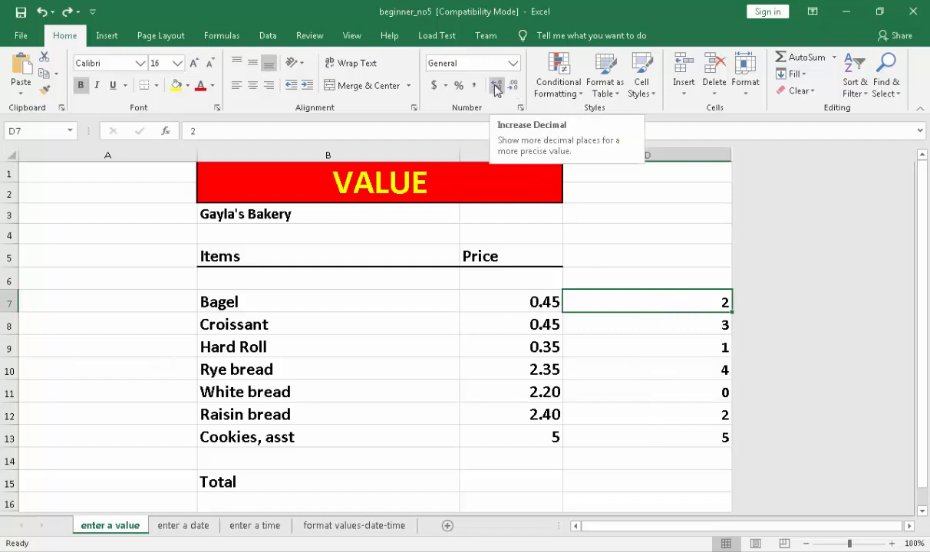
click(496, 85)
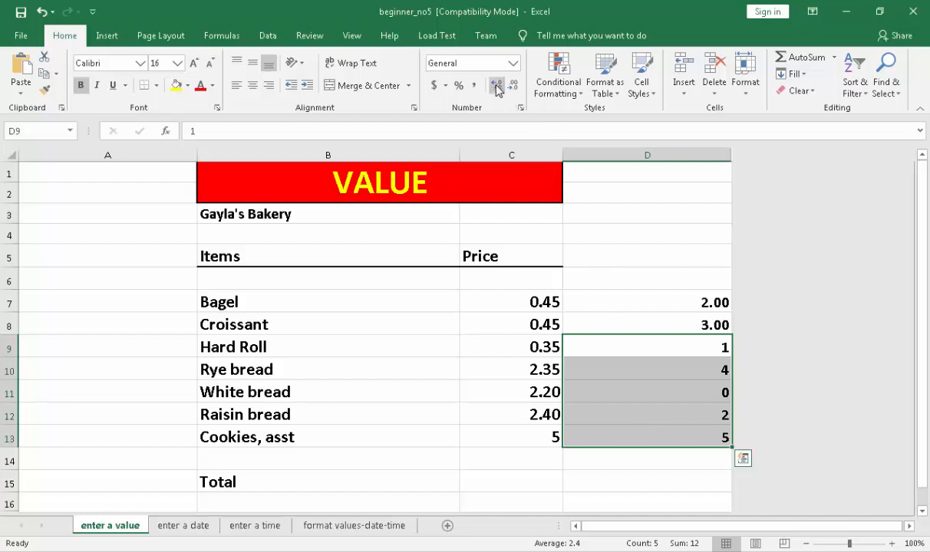
click(497, 84)
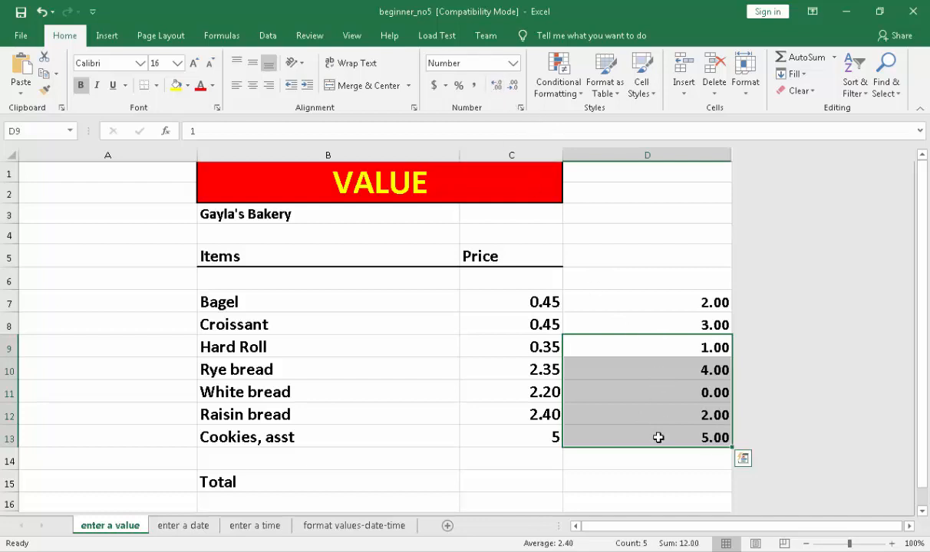
mouse_move(657, 363)
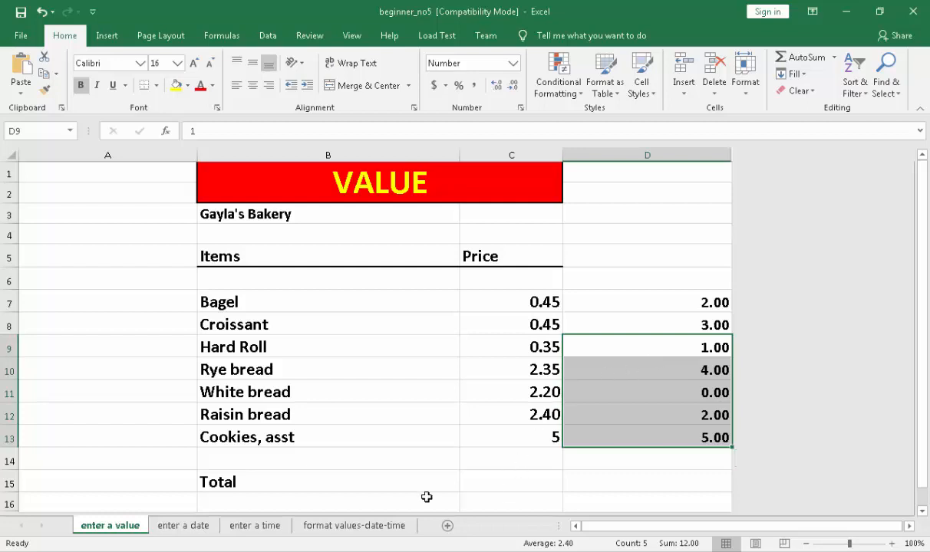
mouse_move(405, 491)
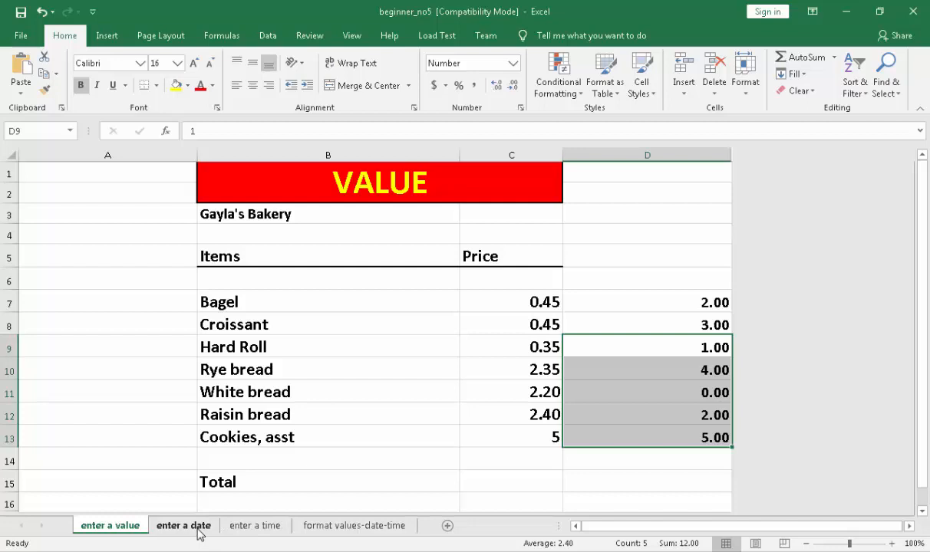
click(184, 525)
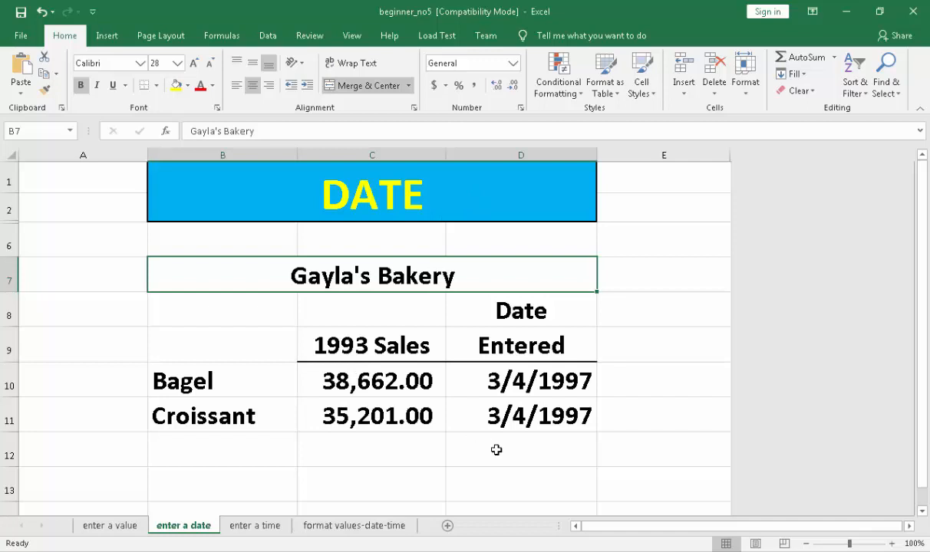
click(522, 414)
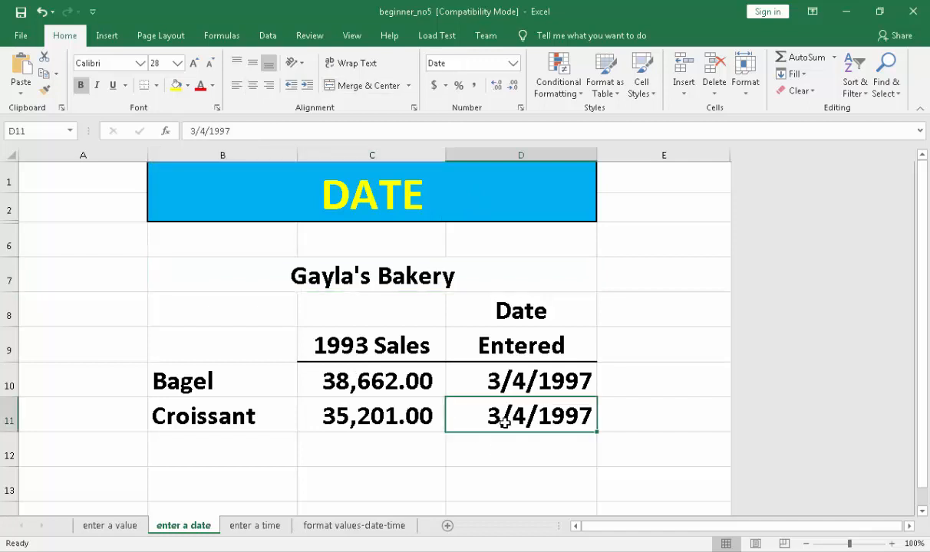
mouse_move(497, 402)
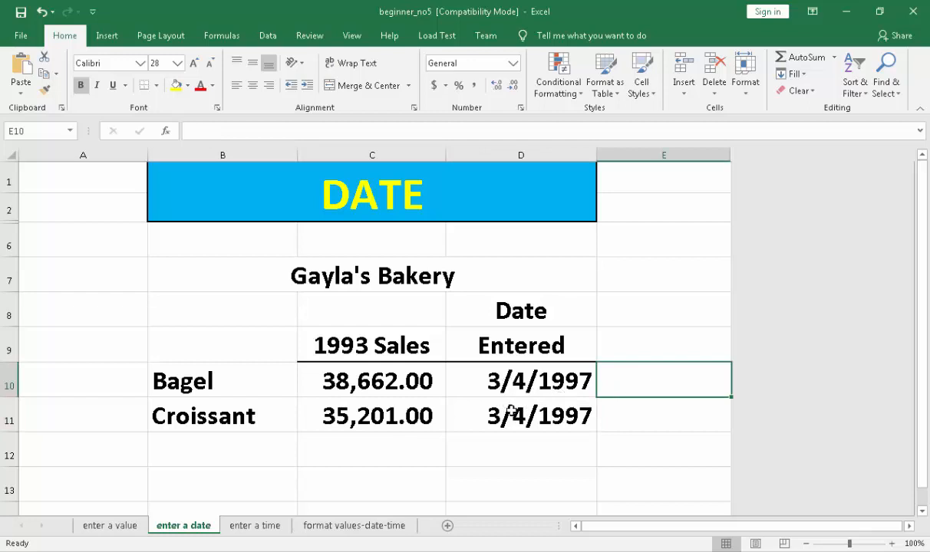
mouse_move(518, 366)
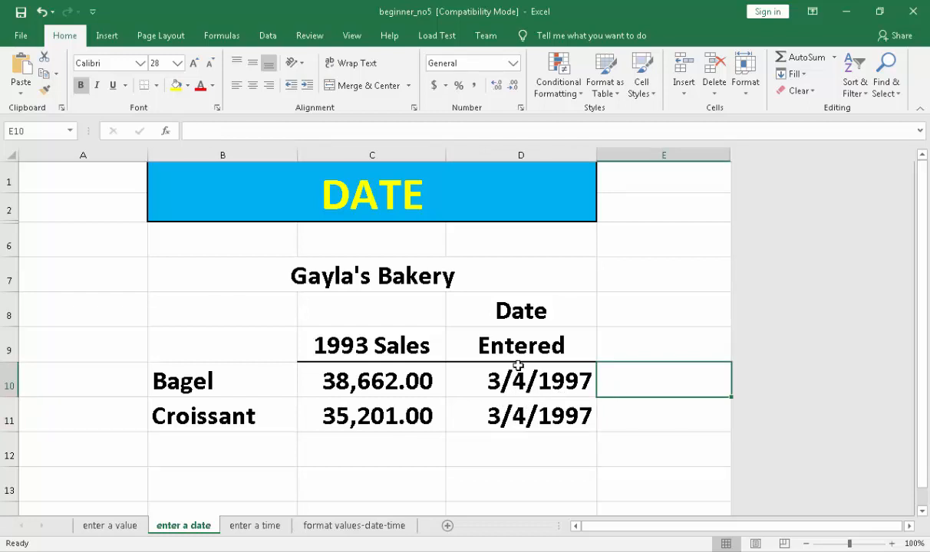
mouse_move(525, 397)
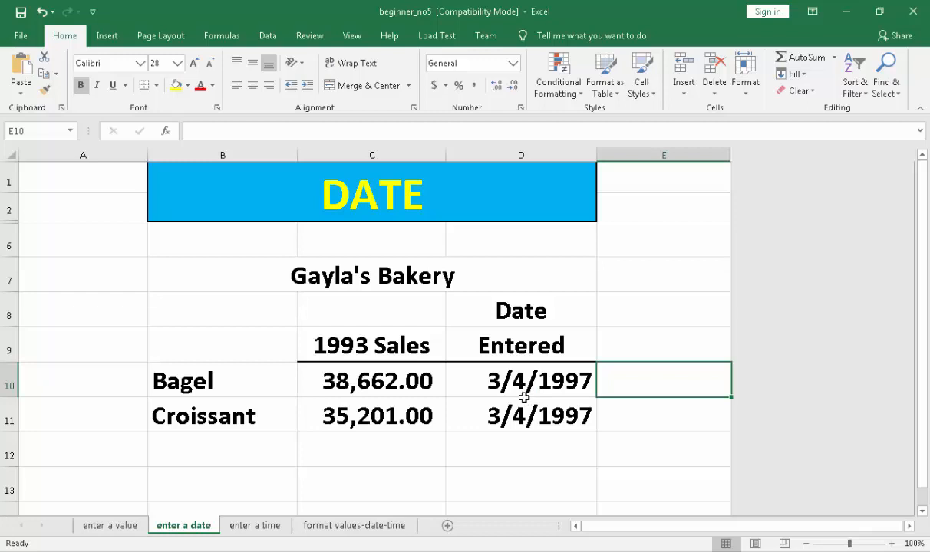
Enter 3-4-21 for Bagel in E10 and 1-20-21 for Croissant in E11
text(3)
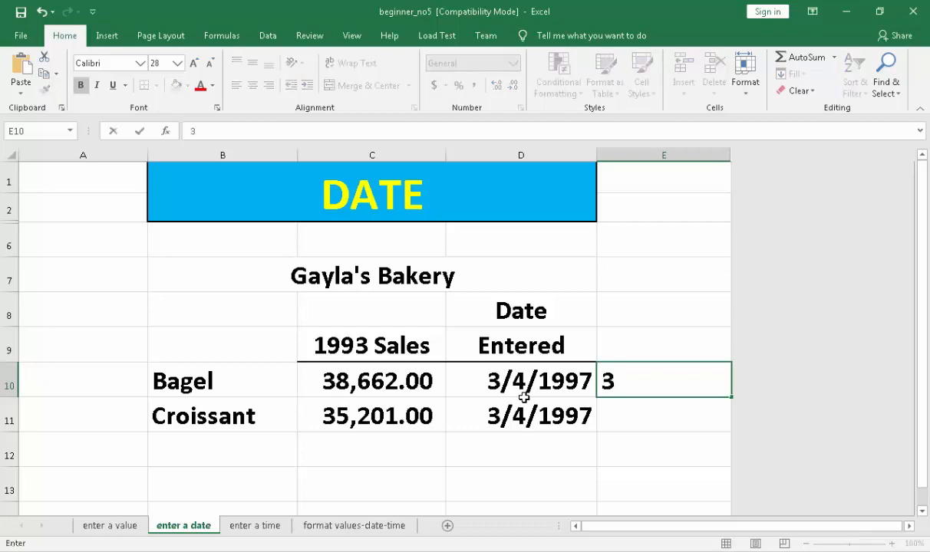
text(-4-)
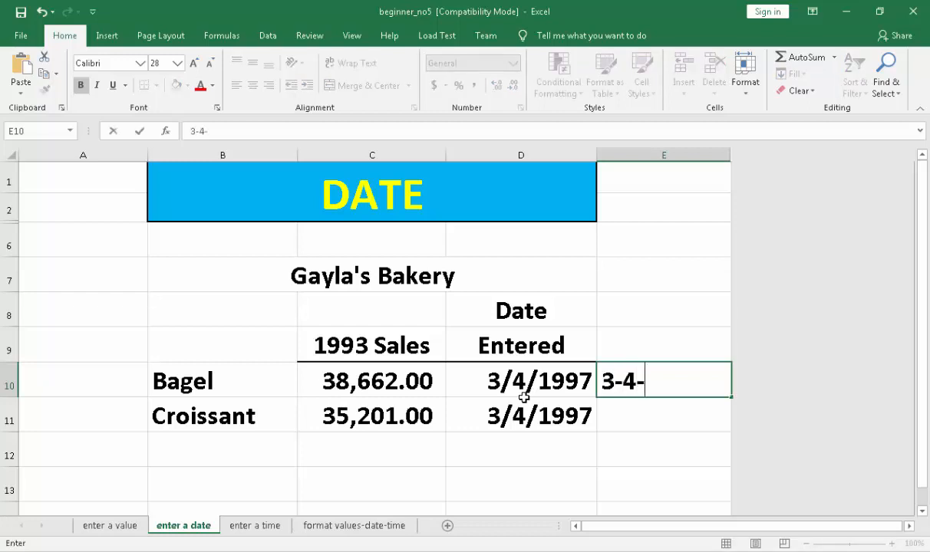
text(21)
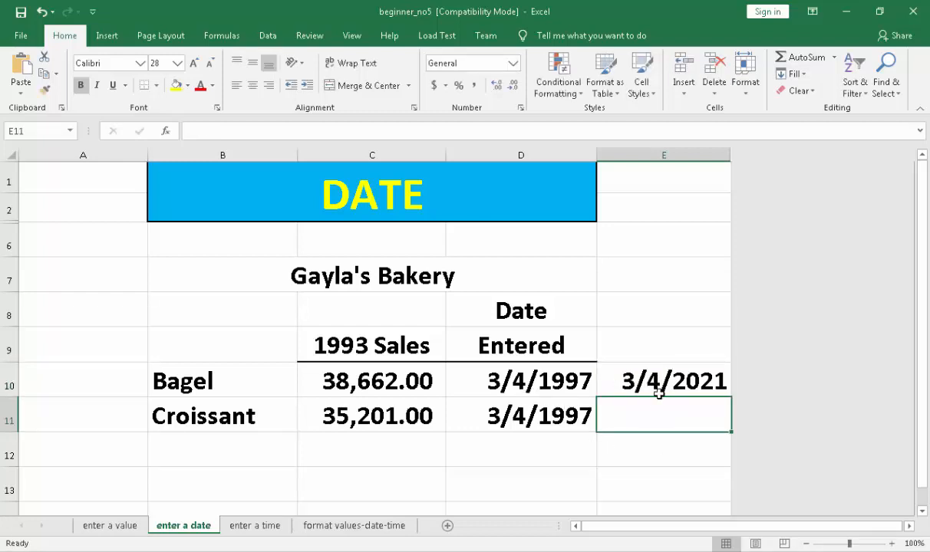
mouse_move(669, 387)
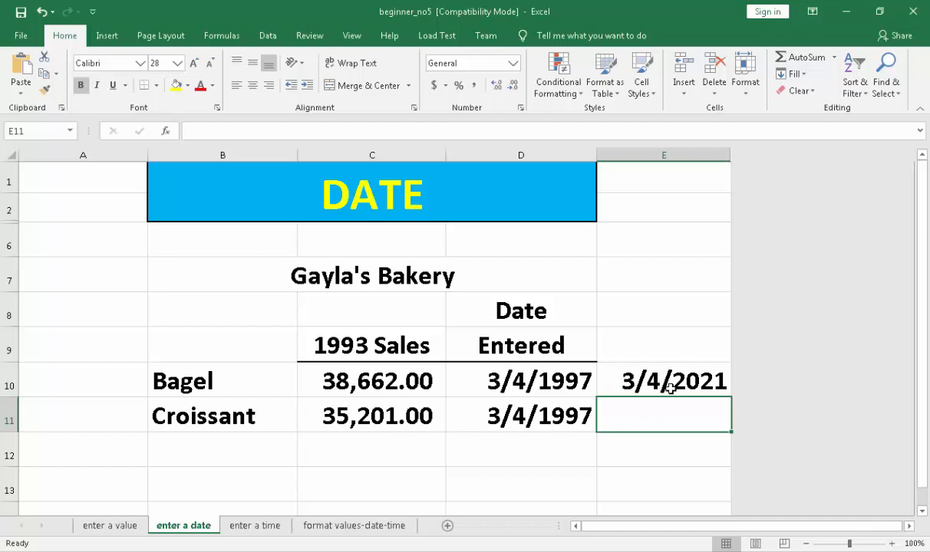
mouse_move(661, 374)
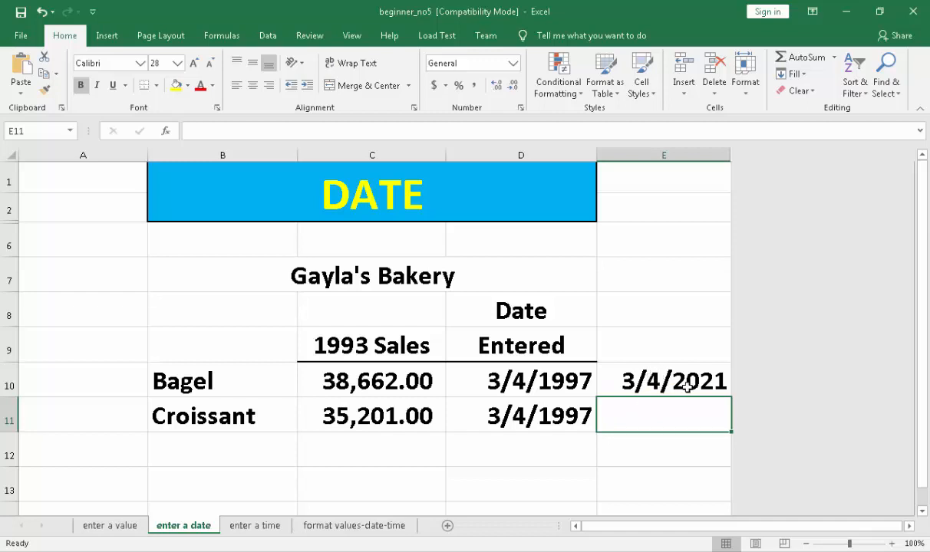
mouse_move(684, 386)
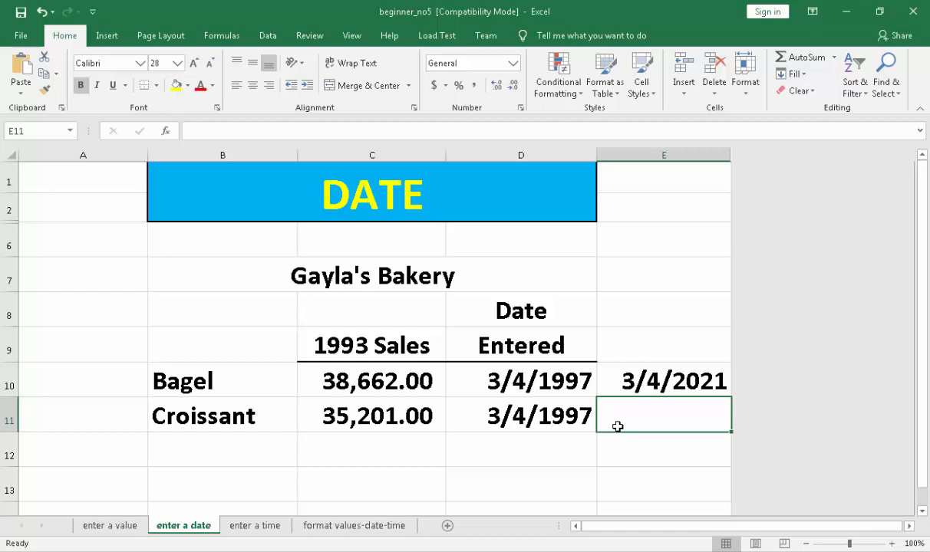
text(1-)
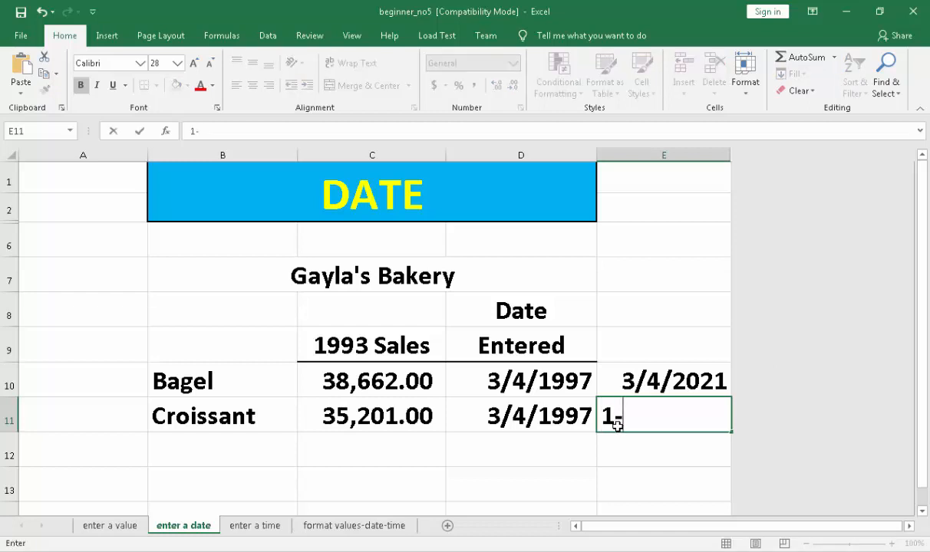
text(20-21)
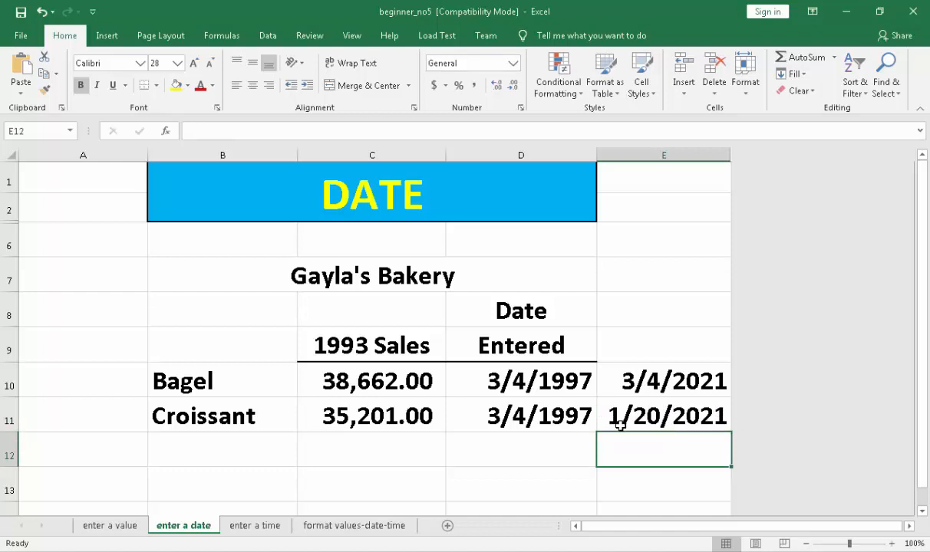
mouse_move(592, 501)
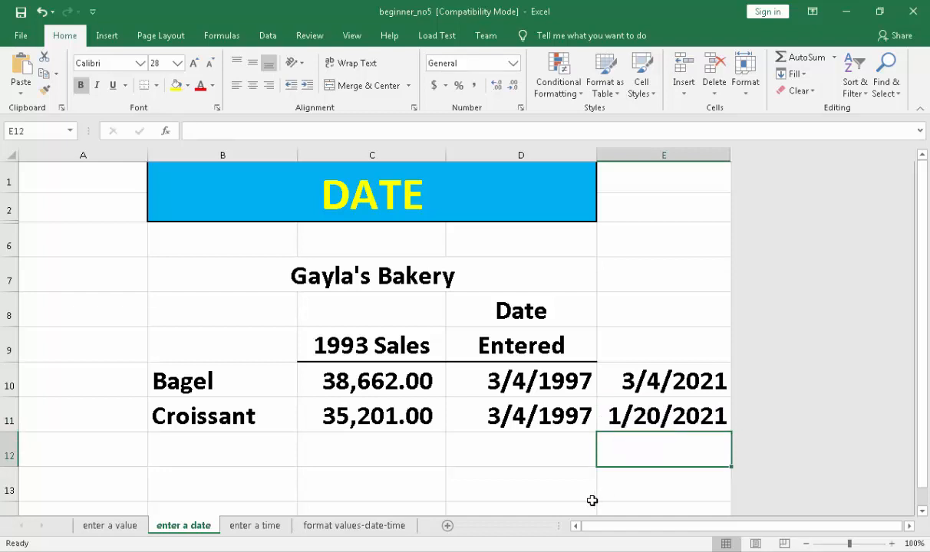
mouse_move(586, 501)
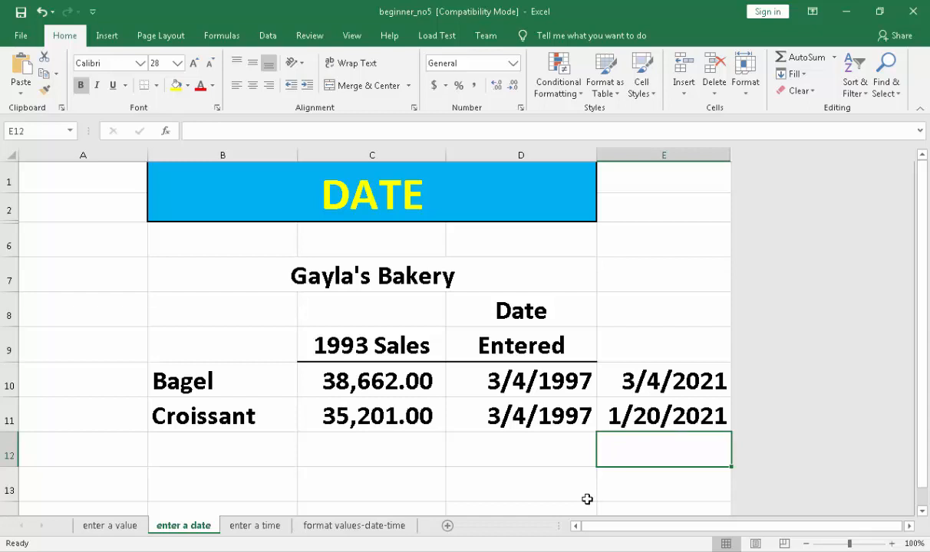
Confirm the Croissant's 1/20/2021 date and reselect cell E11
click(663, 414)
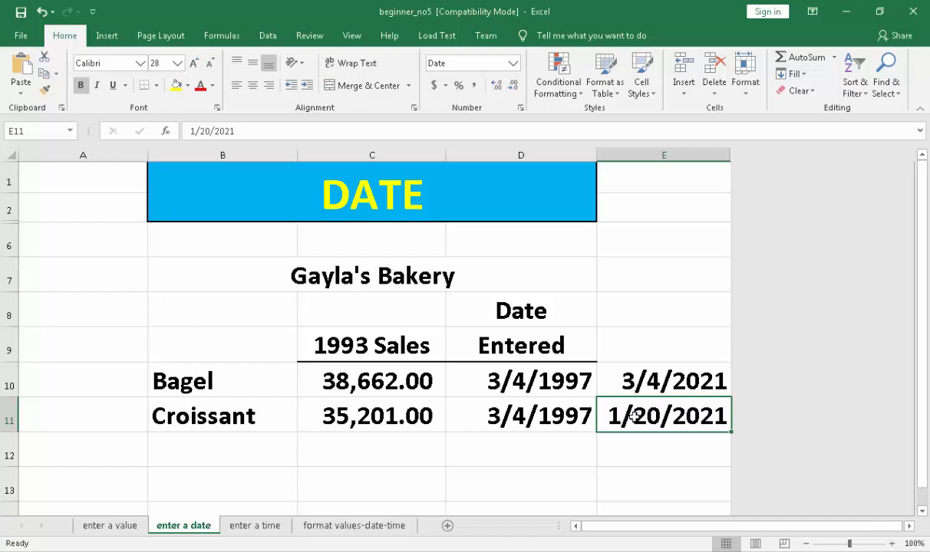
Format E11 with the 'Wednesday, March 14, 2012' long date type via Format Cells
right_click(663, 414)
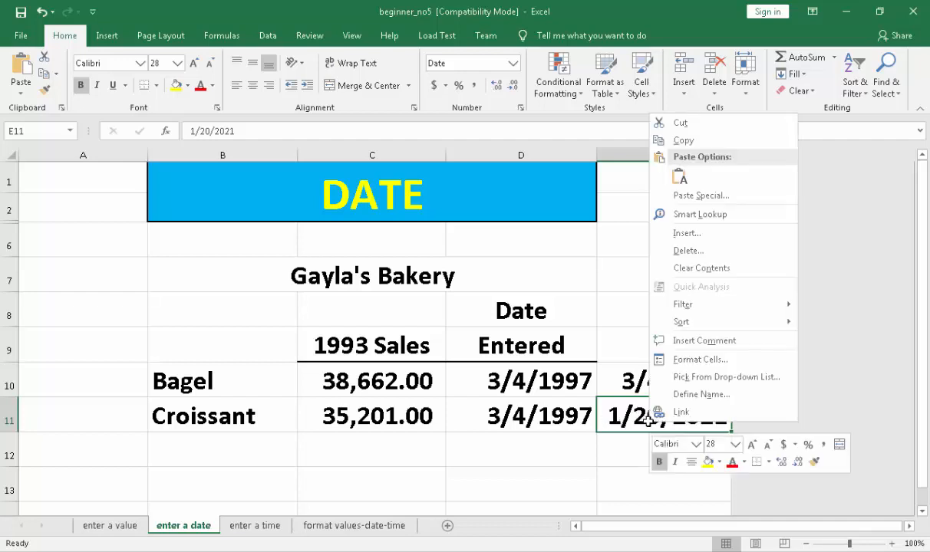
mouse_move(681, 411)
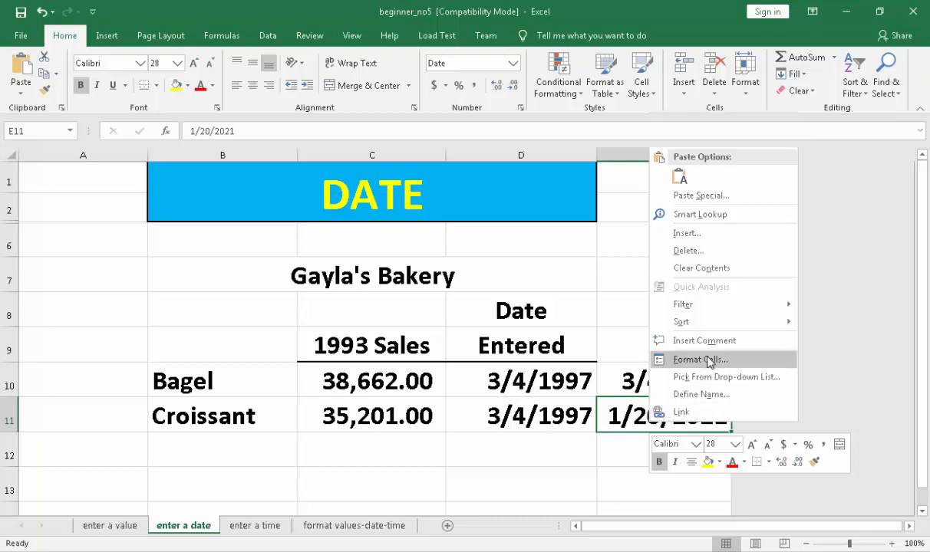
click(700, 360)
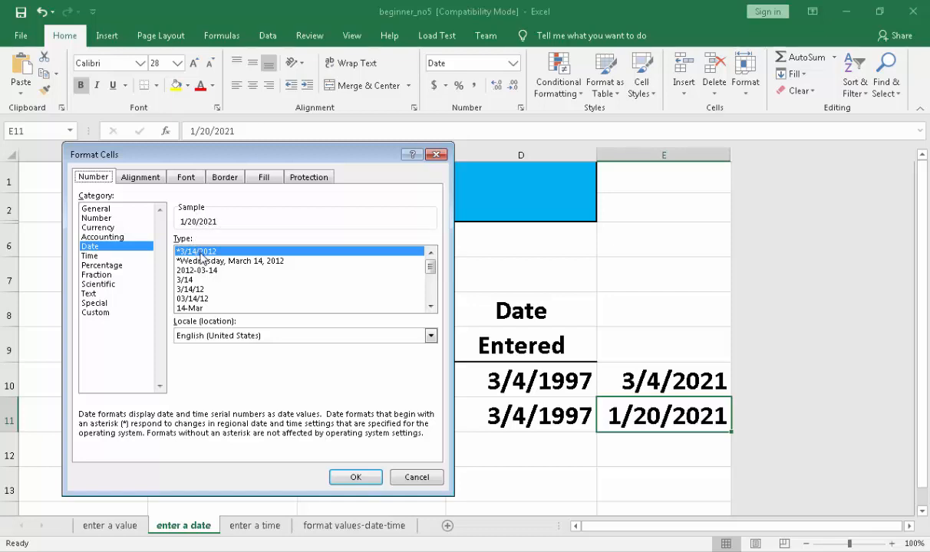
click(230, 260)
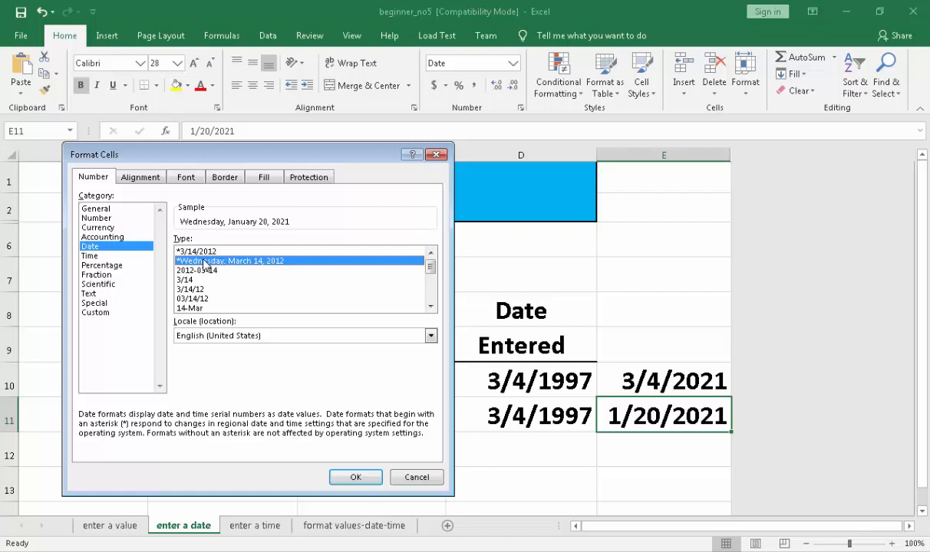
click(356, 477)
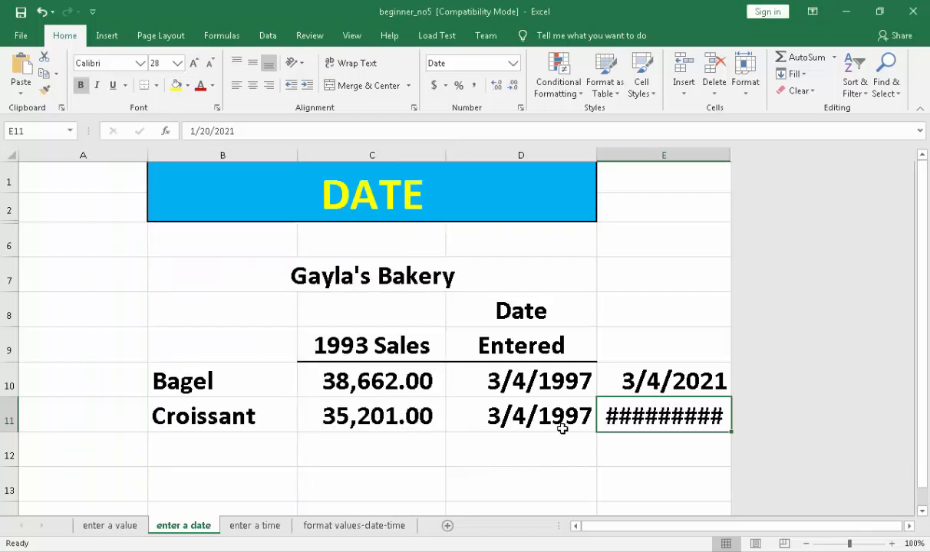
click(522, 380)
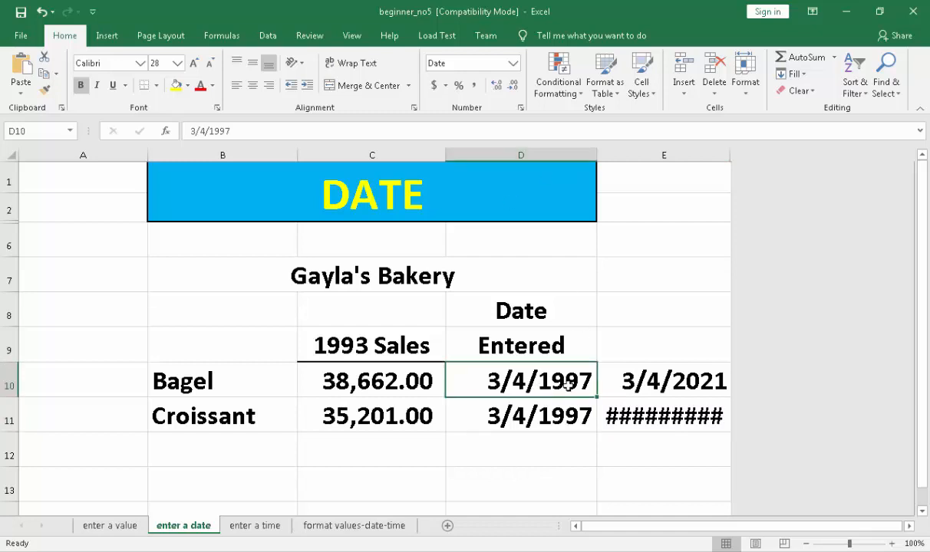
Format the Bagel's date in D10 as year-month-day (2012-03-14 type), showing 1997-03-04
right_click(540, 381)
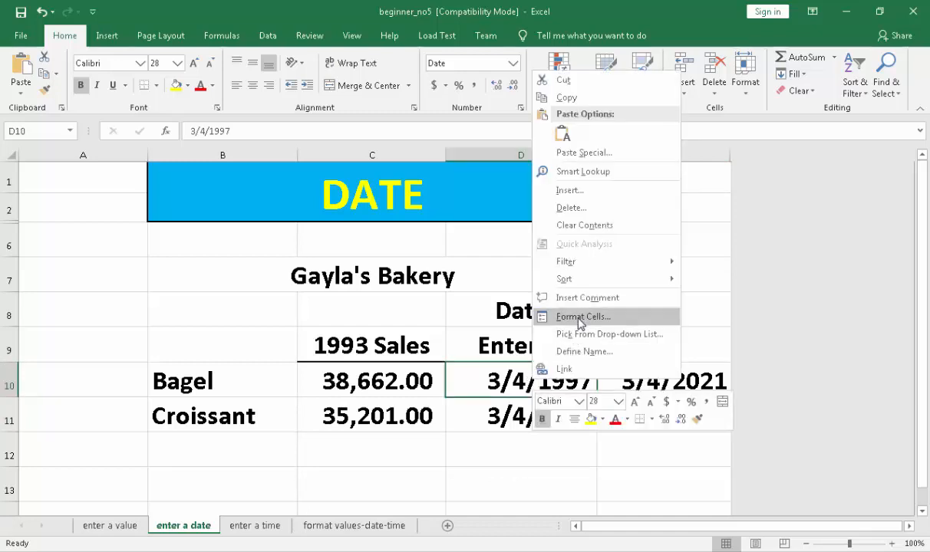
click(583, 316)
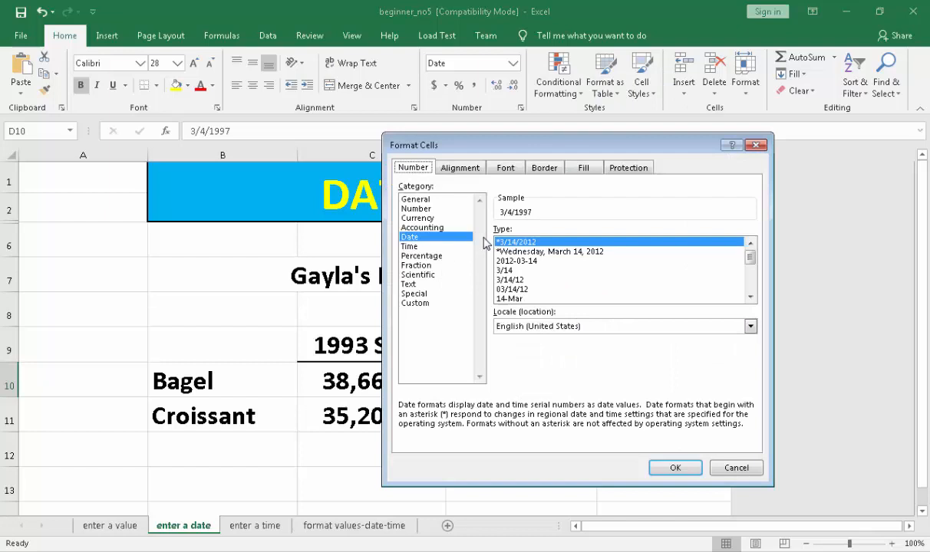
click(515, 260)
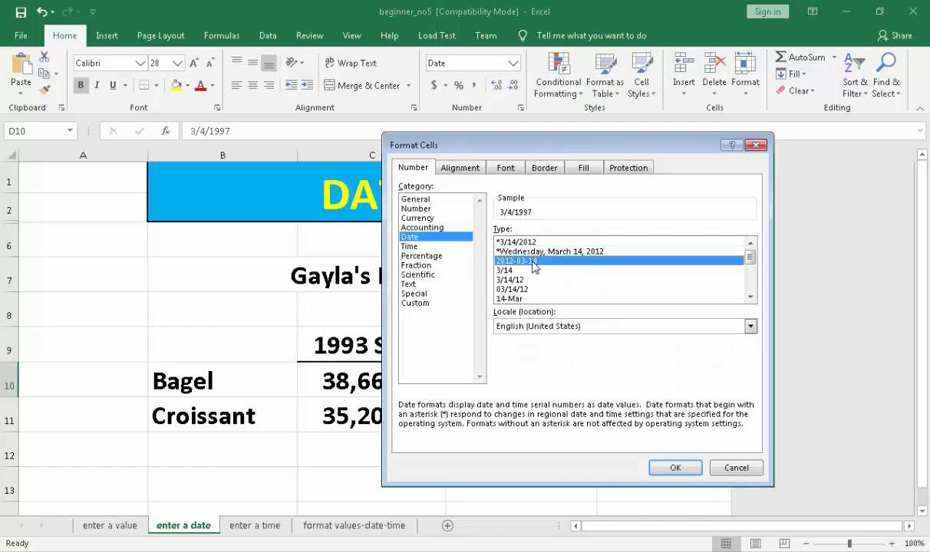
click(515, 261)
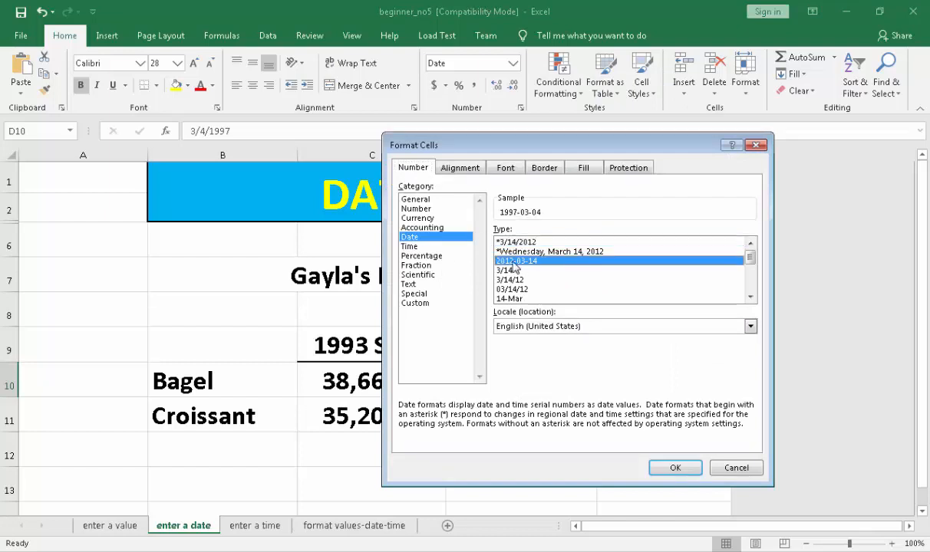
mouse_move(520, 267)
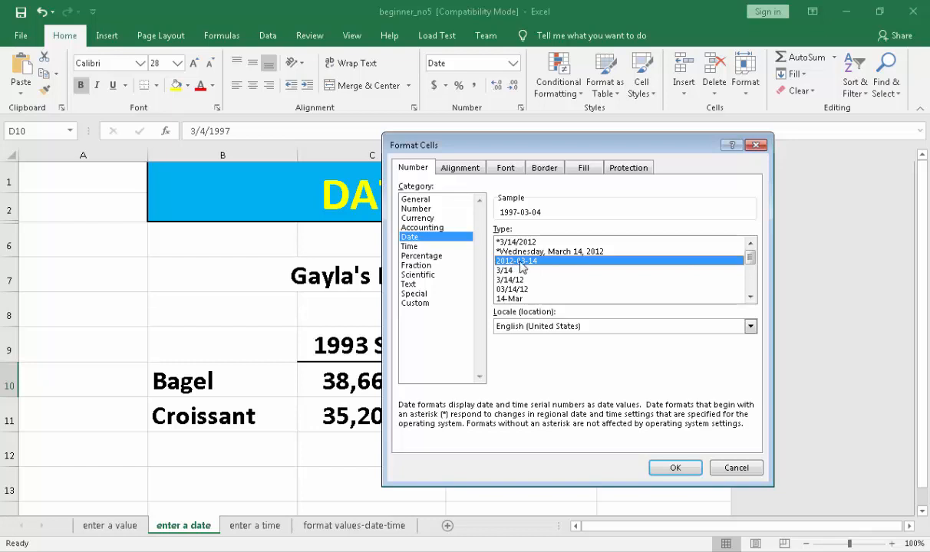
mouse_move(621, 472)
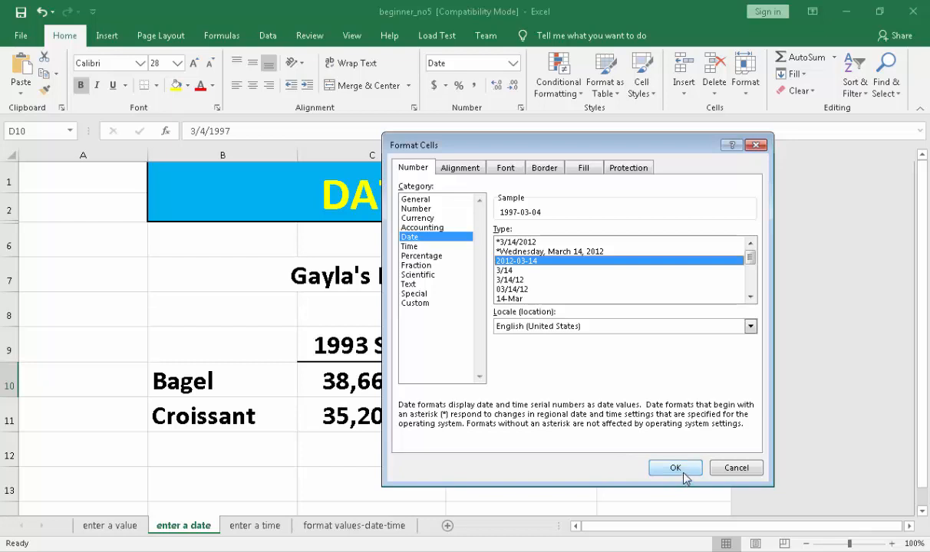
click(675, 468)
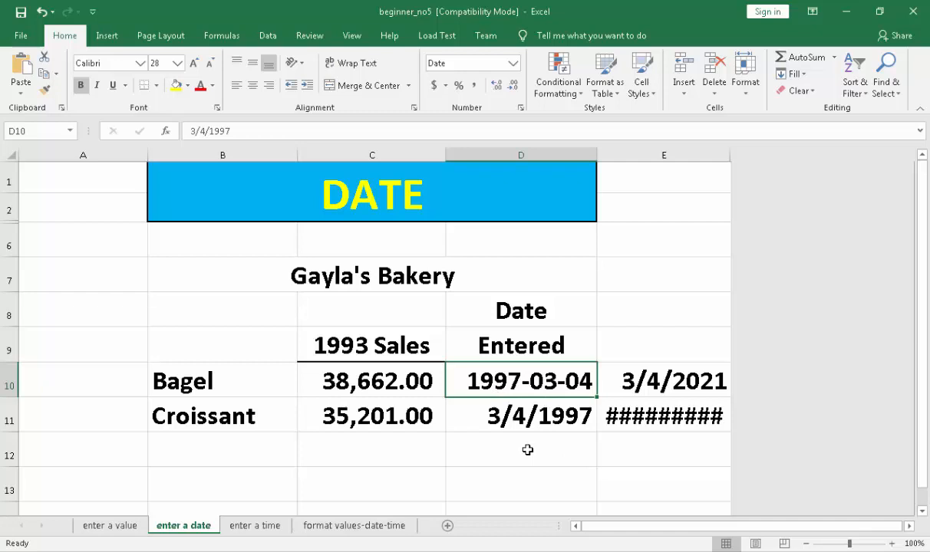
click(663, 415)
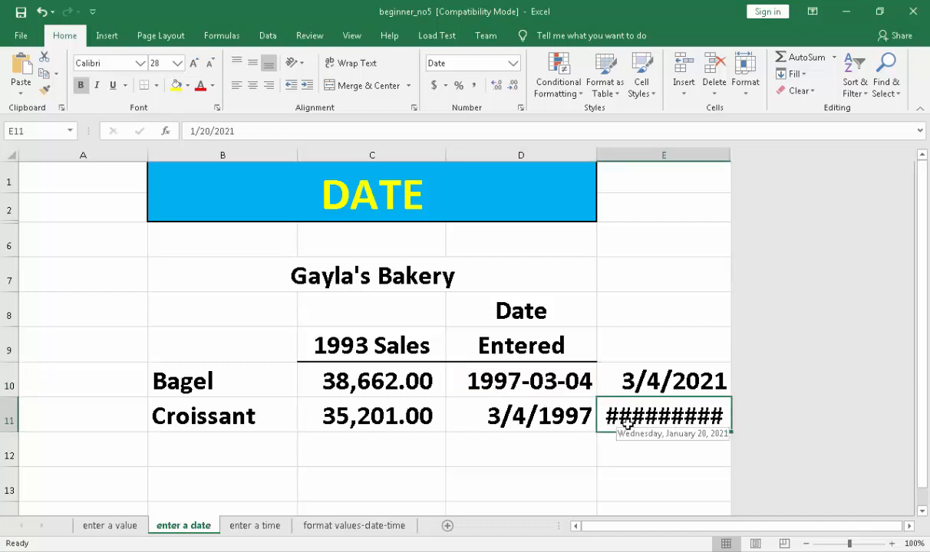
mouse_move(595, 467)
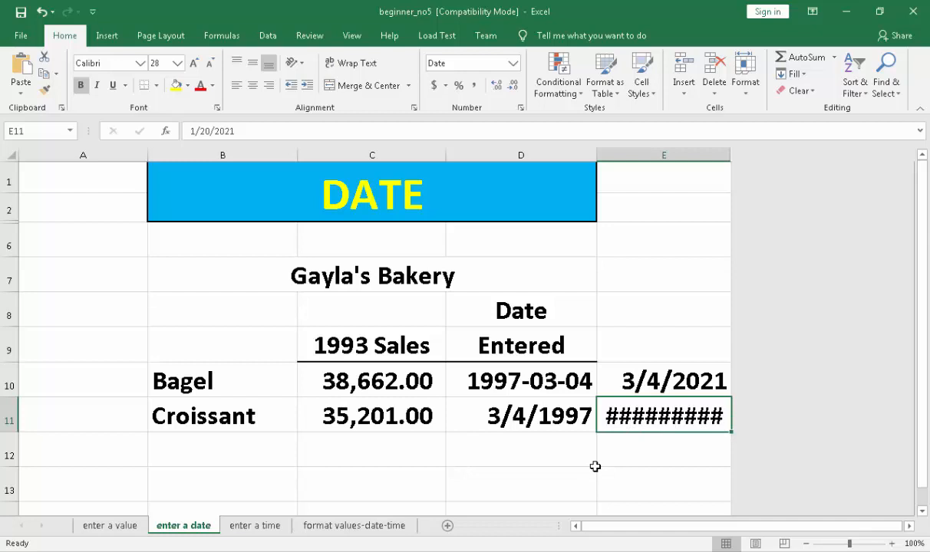
mouse_move(657, 422)
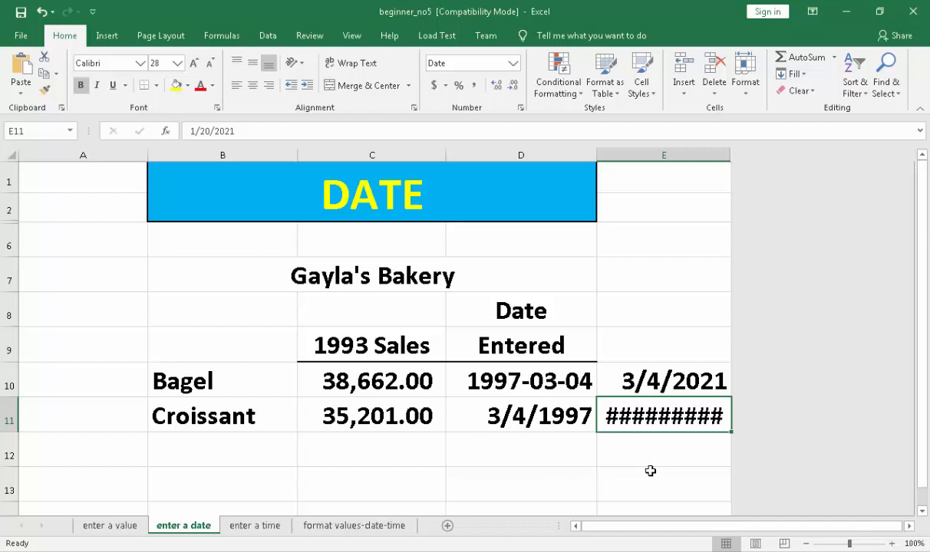
mouse_move(645, 466)
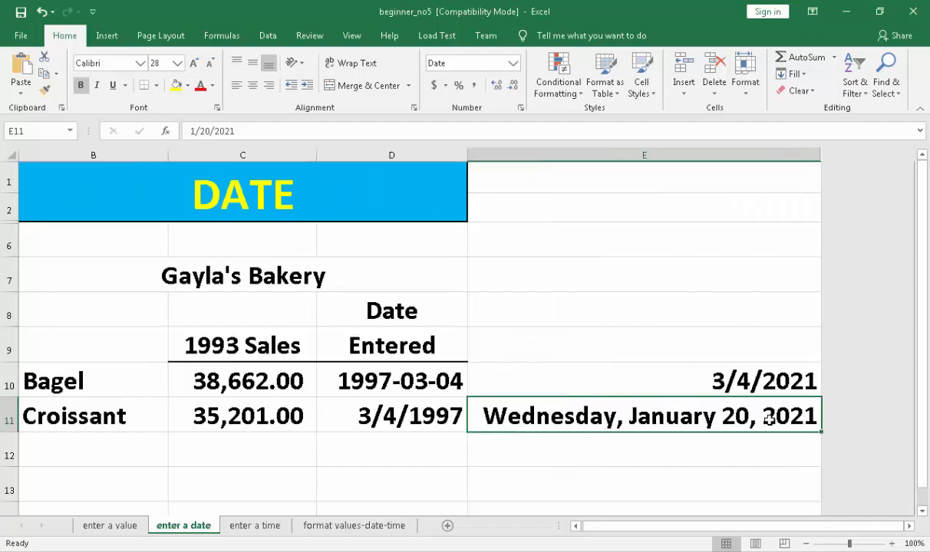
mouse_move(629, 479)
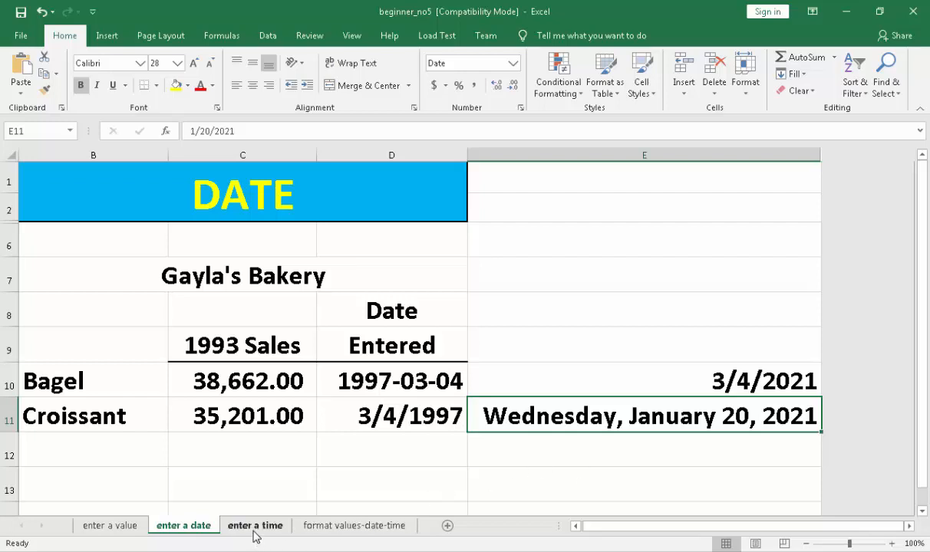
Switch to the 'enter a time' sheet and enter 7 in F7 and 5 in F8
click(254, 525)
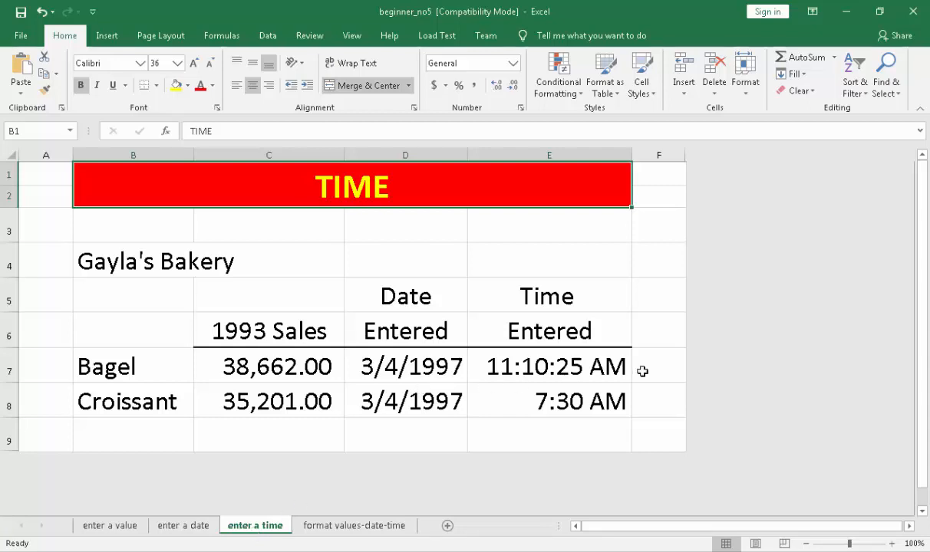
click(550, 365)
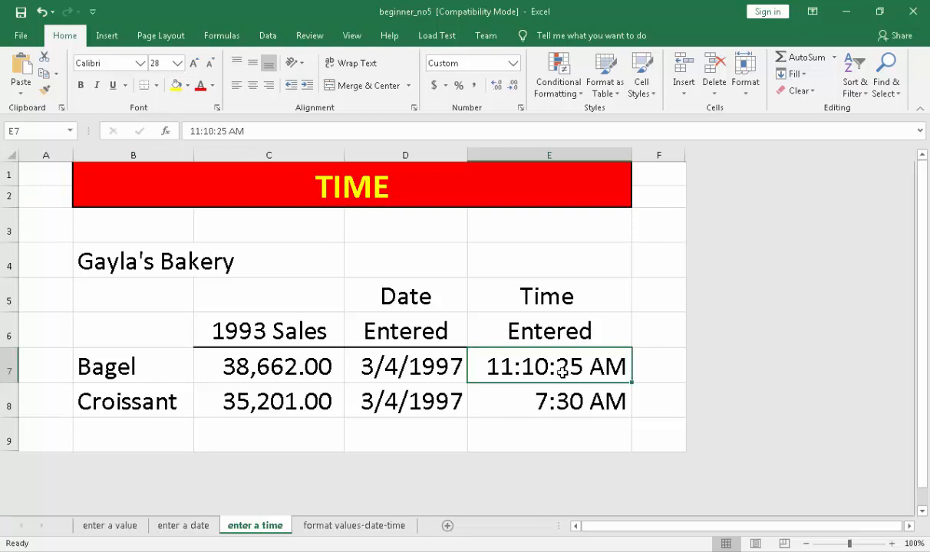
mouse_move(571, 390)
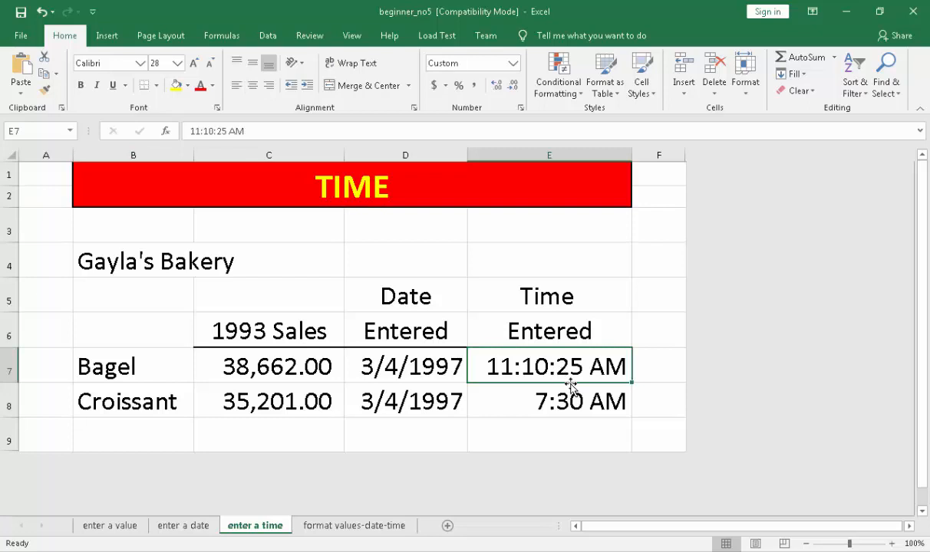
text(7)
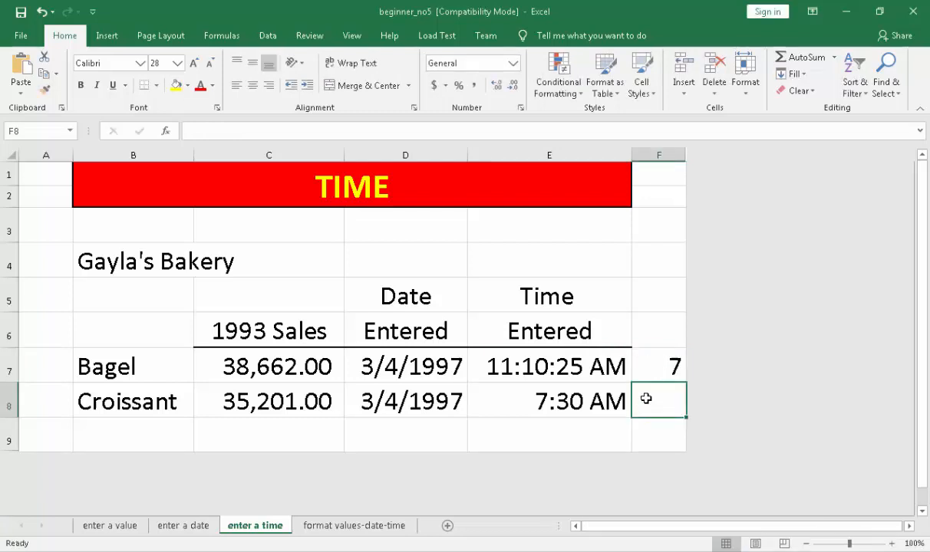
text(5)
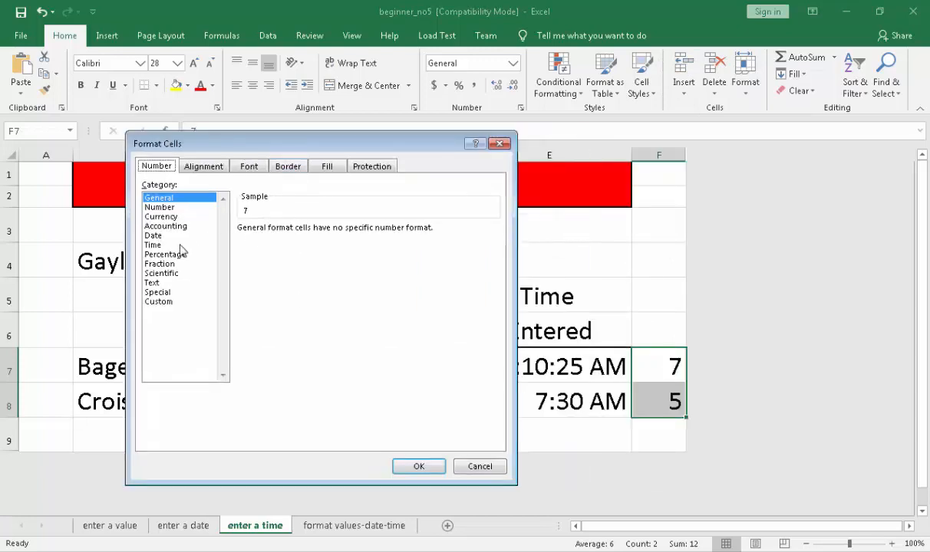
Format F7:F8 as Time with the 1:30:55 PM style
click(154, 246)
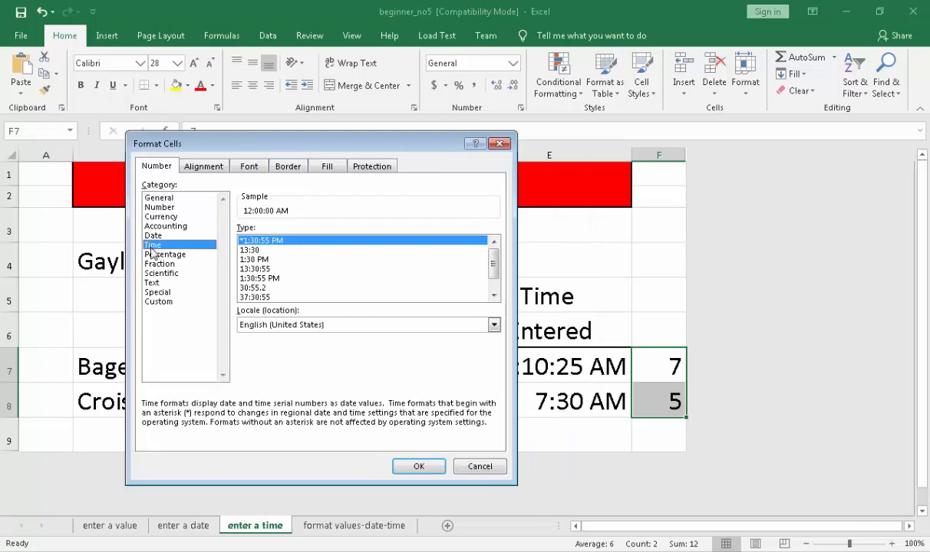
click(260, 277)
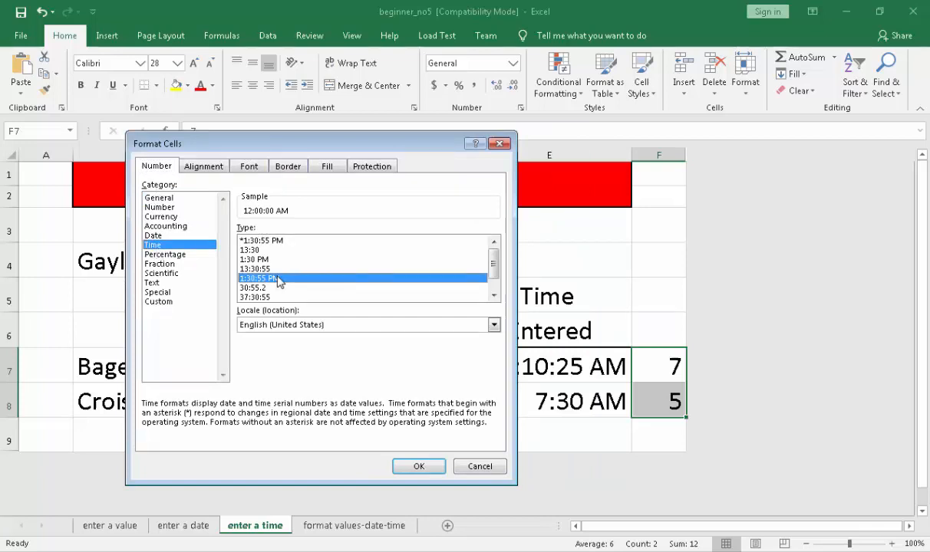
mouse_move(279, 288)
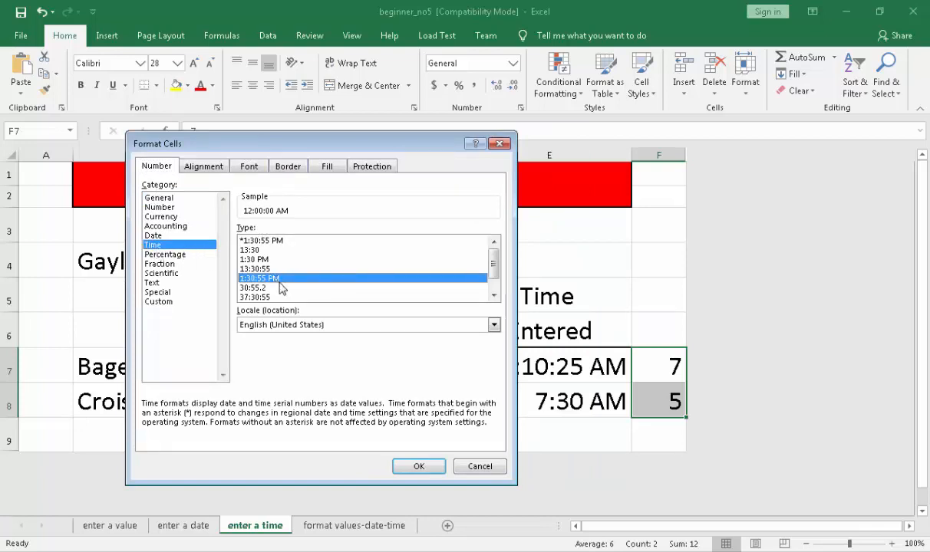
mouse_move(263, 236)
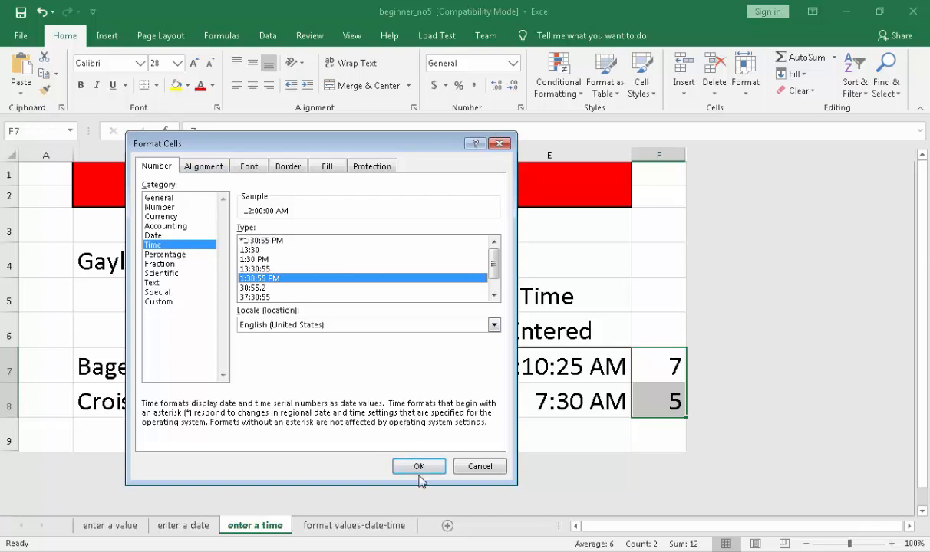
click(418, 466)
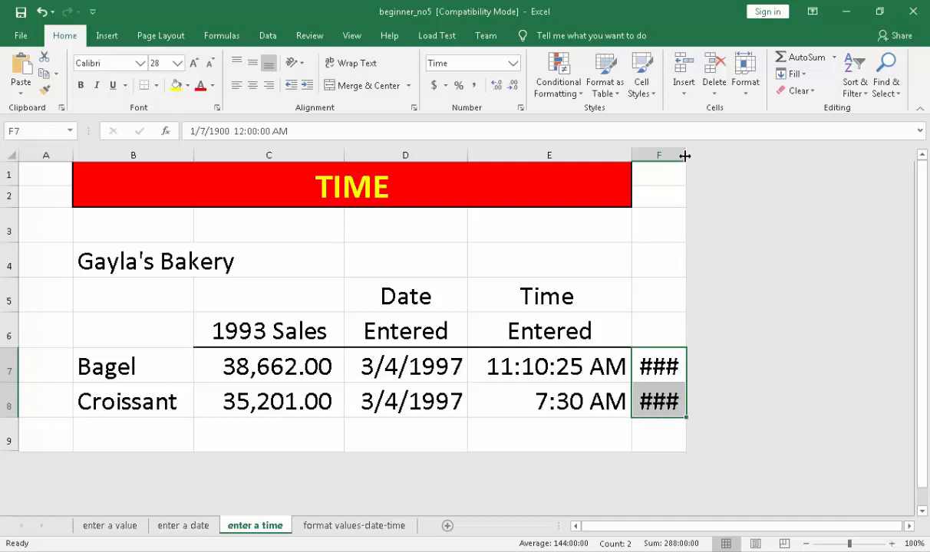
Widen column F so the new times display as 12:00:00 AM
drag(684, 155, 784, 155)
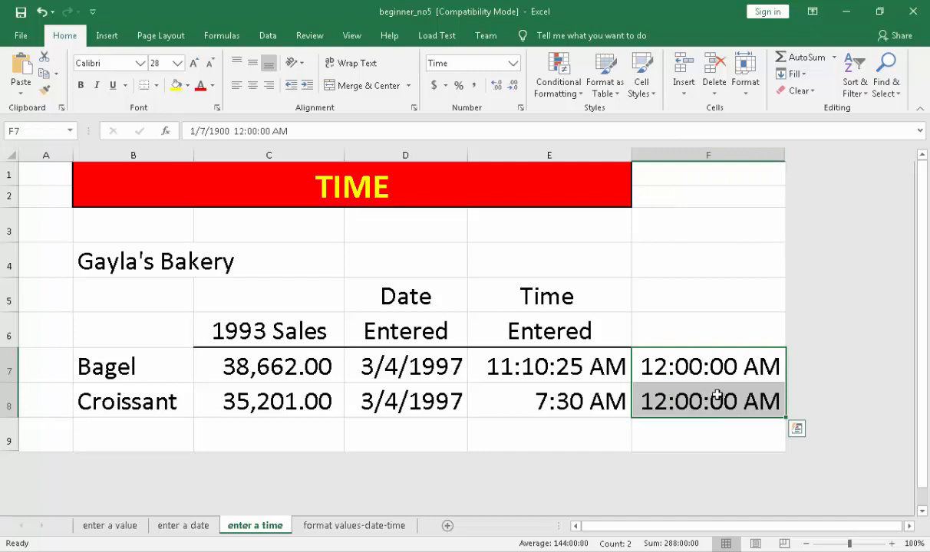
click(707, 330)
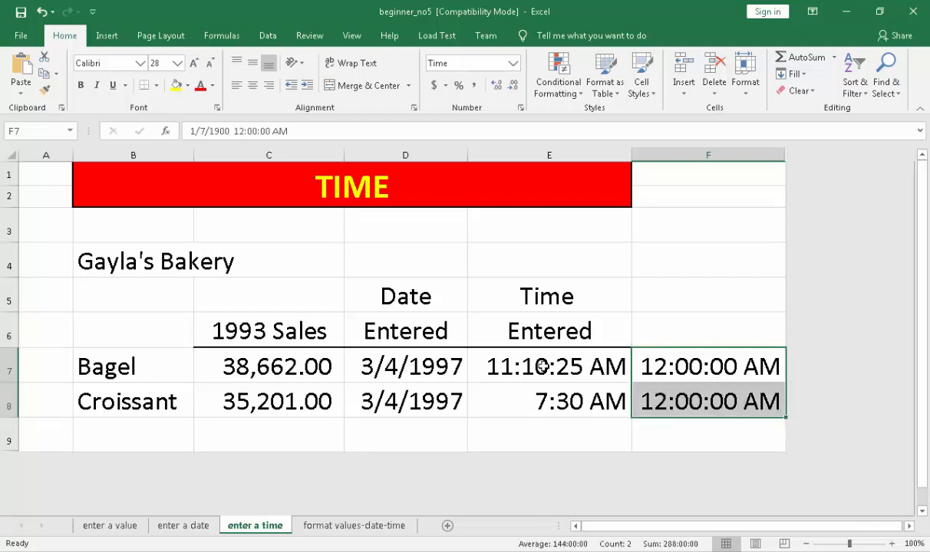
click(549, 365)
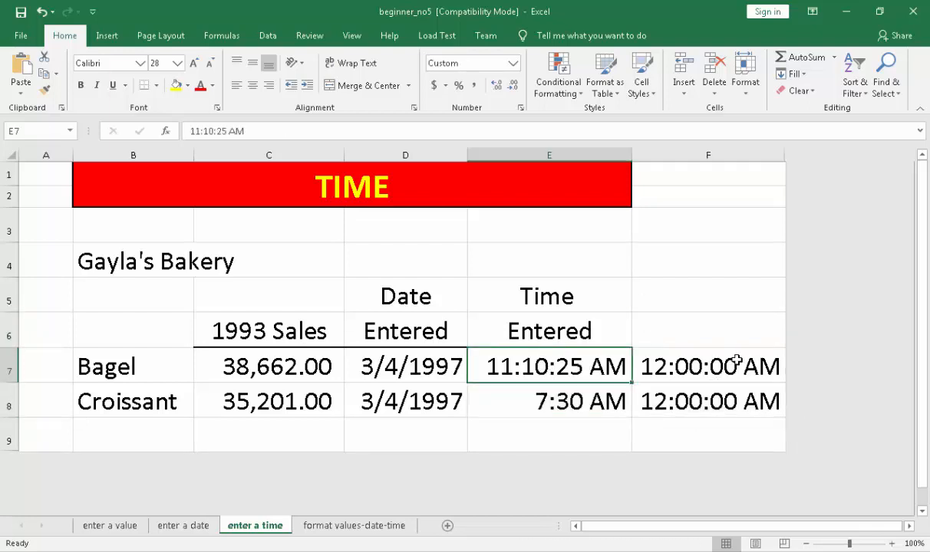
Format the 7:30 AM entry in E8 as Time with the 1:30 PM style
click(549, 401)
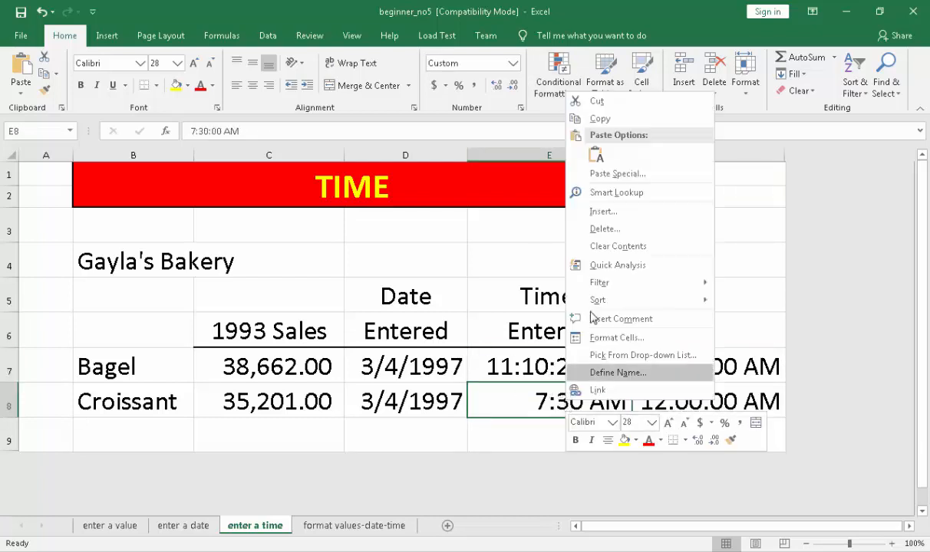
click(617, 338)
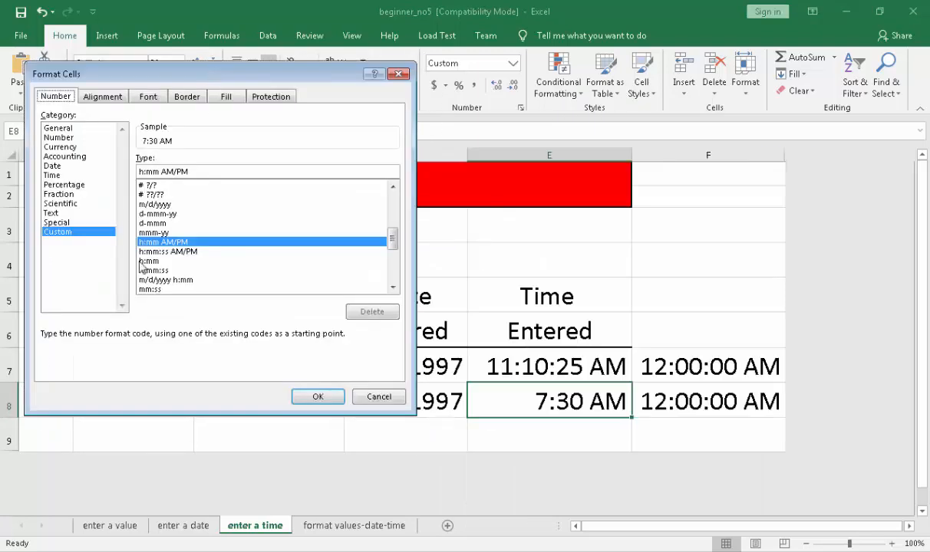
mouse_move(167, 253)
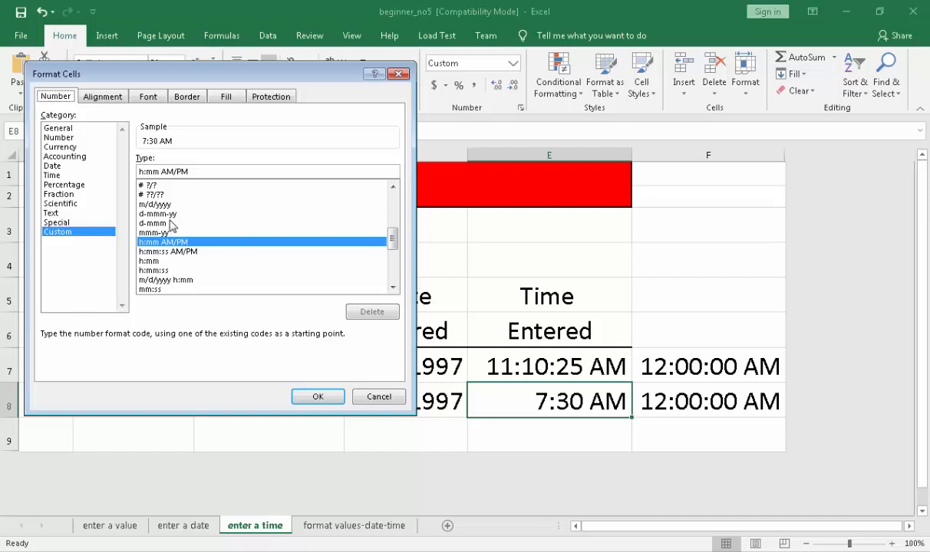
mouse_move(64, 170)
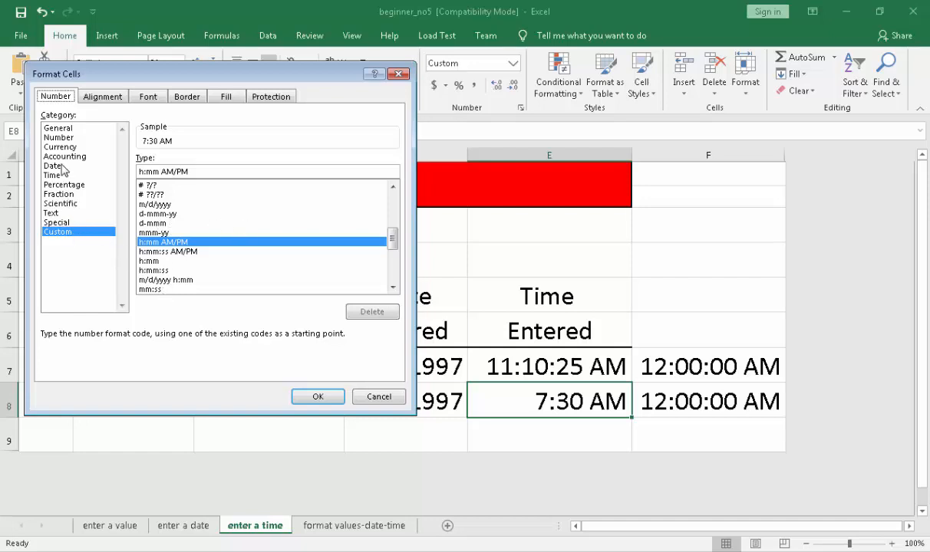
click(52, 175)
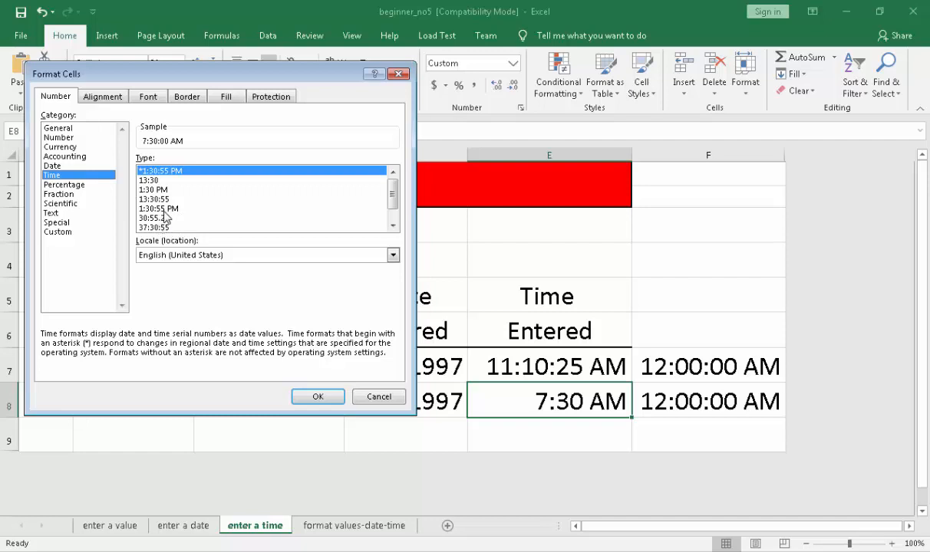
mouse_move(169, 213)
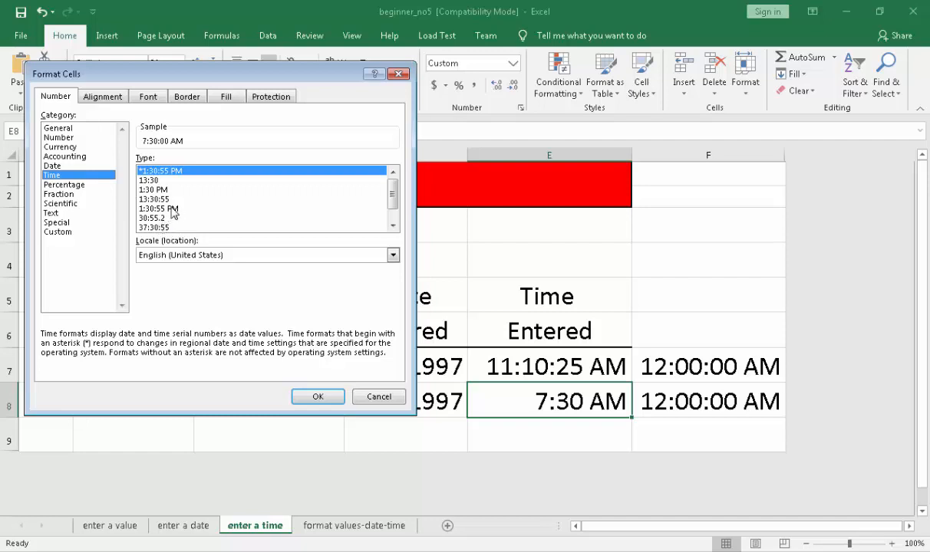
click(154, 190)
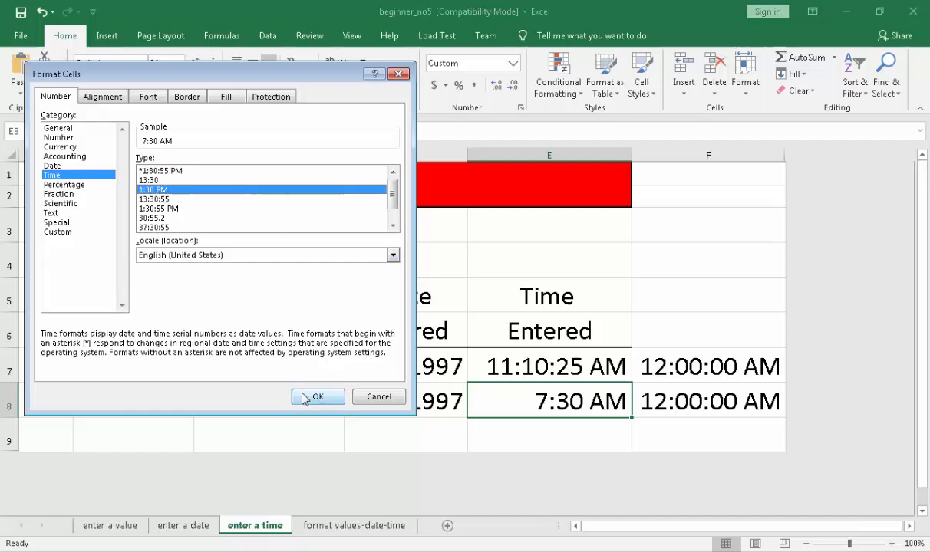
click(317, 396)
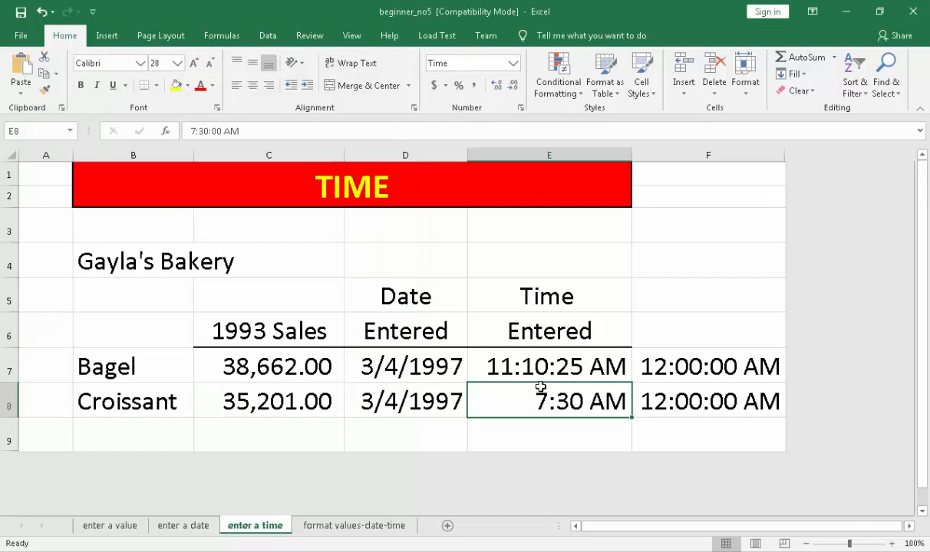
mouse_move(549, 367)
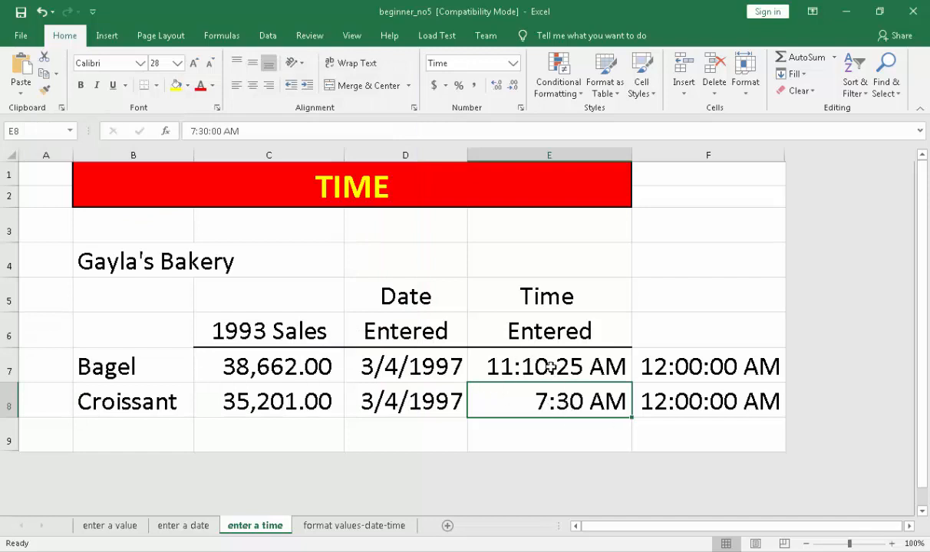
right_click(549, 365)
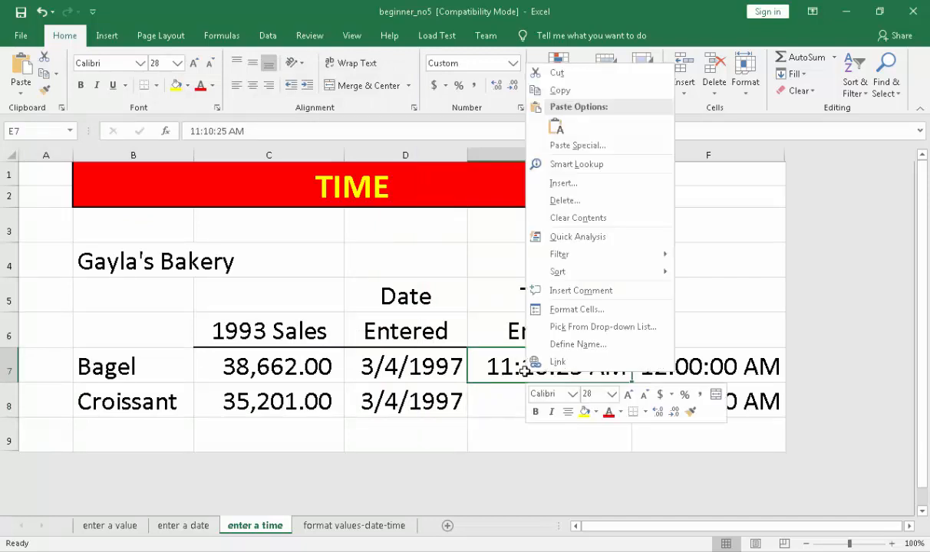
click(577, 310)
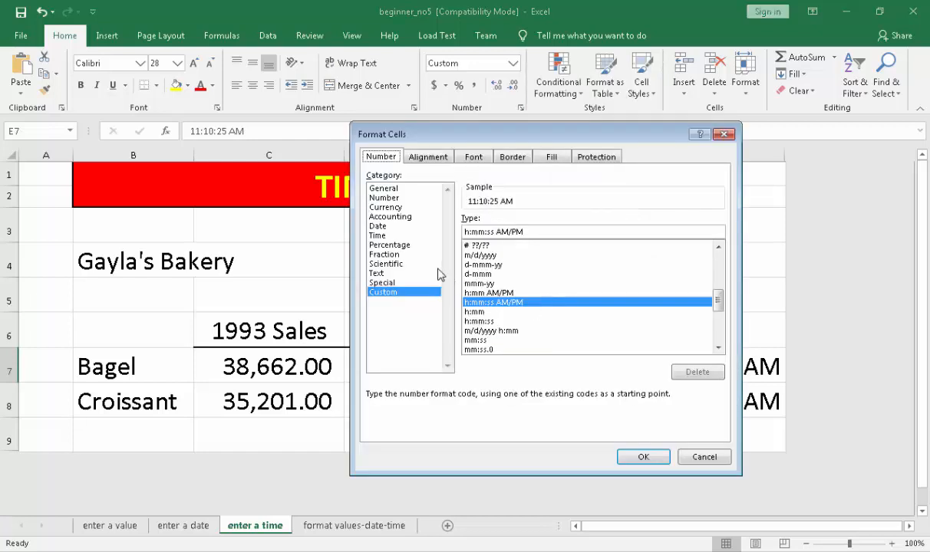
click(377, 235)
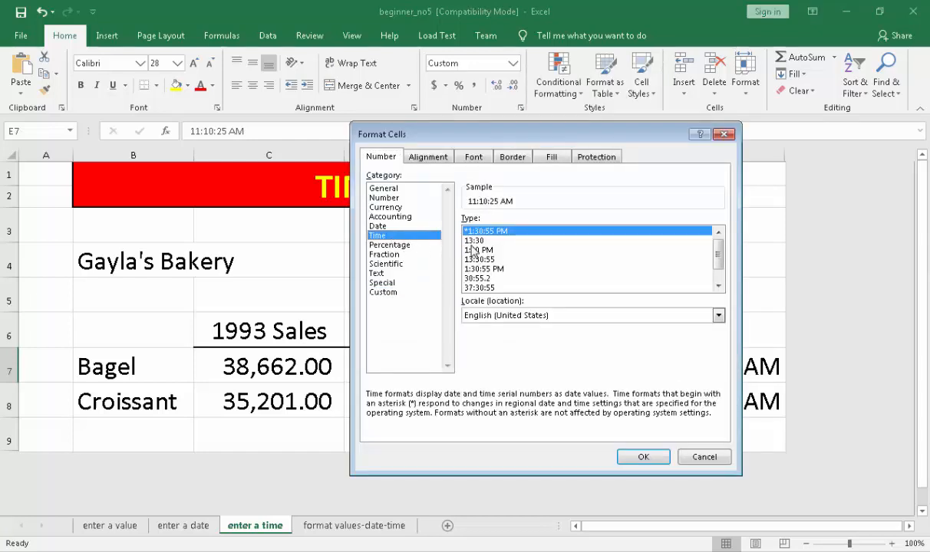
click(479, 249)
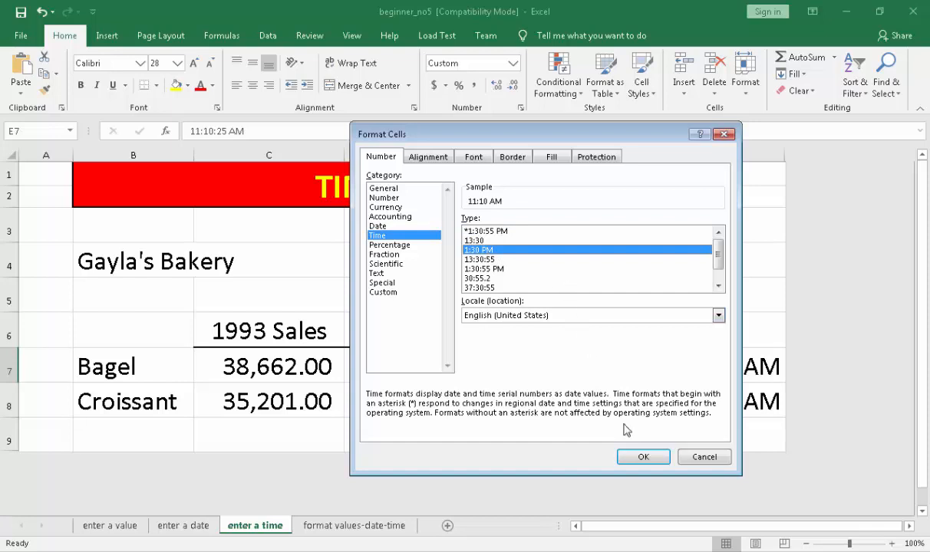
click(643, 457)
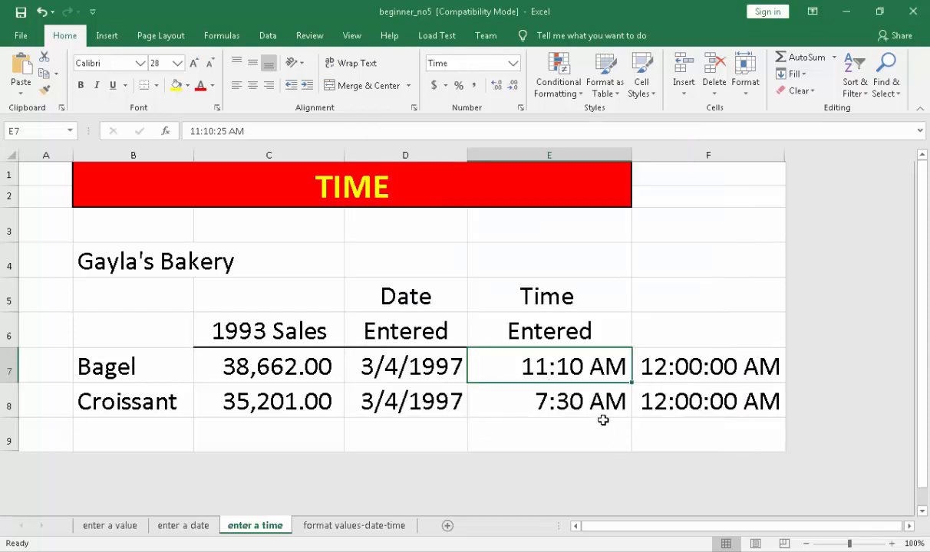
mouse_move(589, 479)
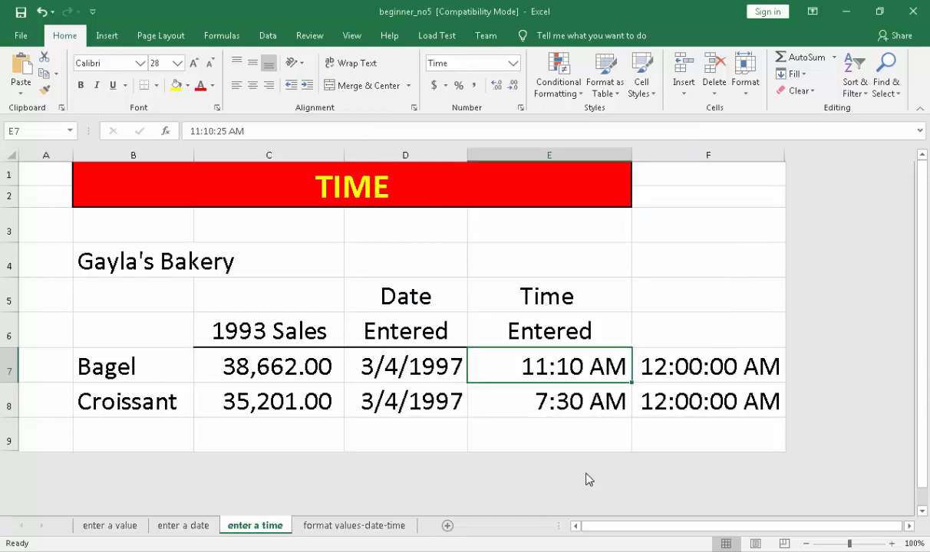
mouse_move(452, 520)
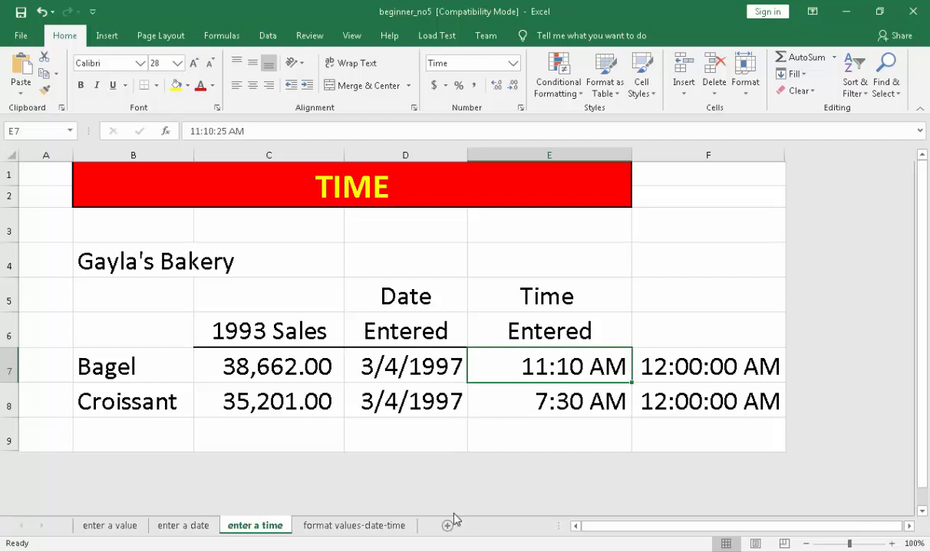
mouse_move(252, 508)
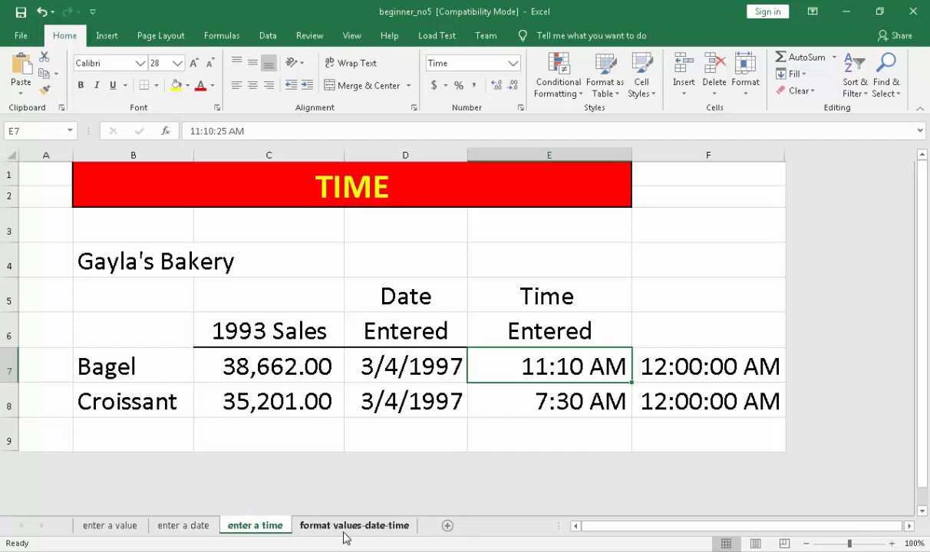
Move to the format values-date-time sheet with the bakery's price and sales data
click(353, 525)
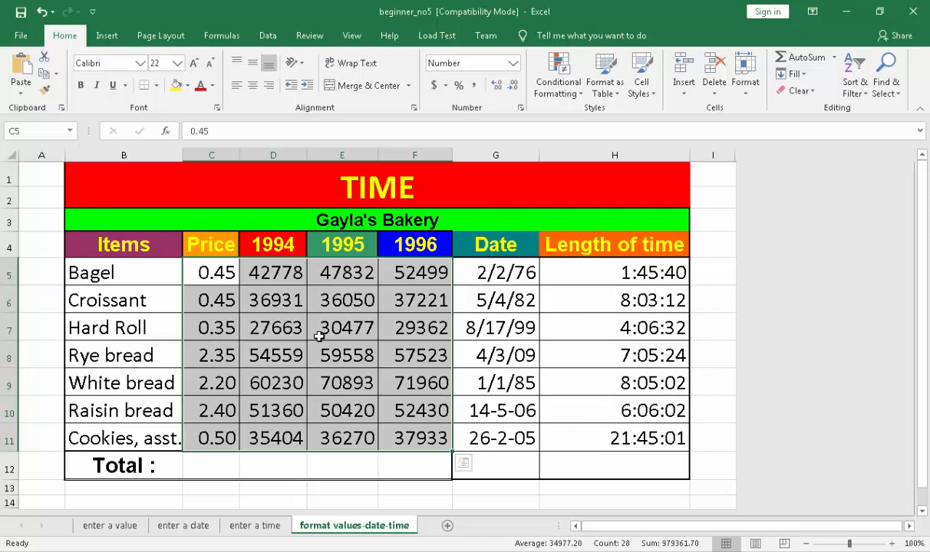
mouse_move(295, 322)
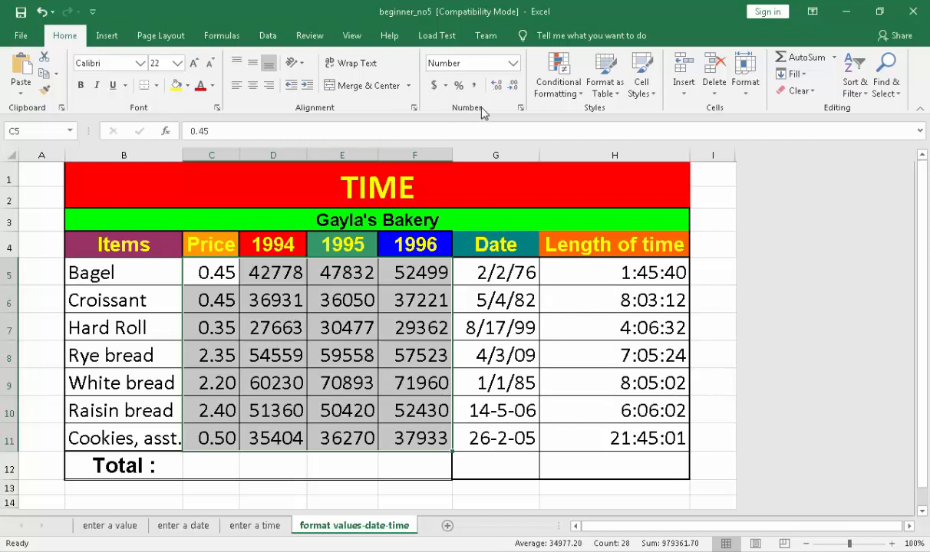
mouse_move(497, 85)
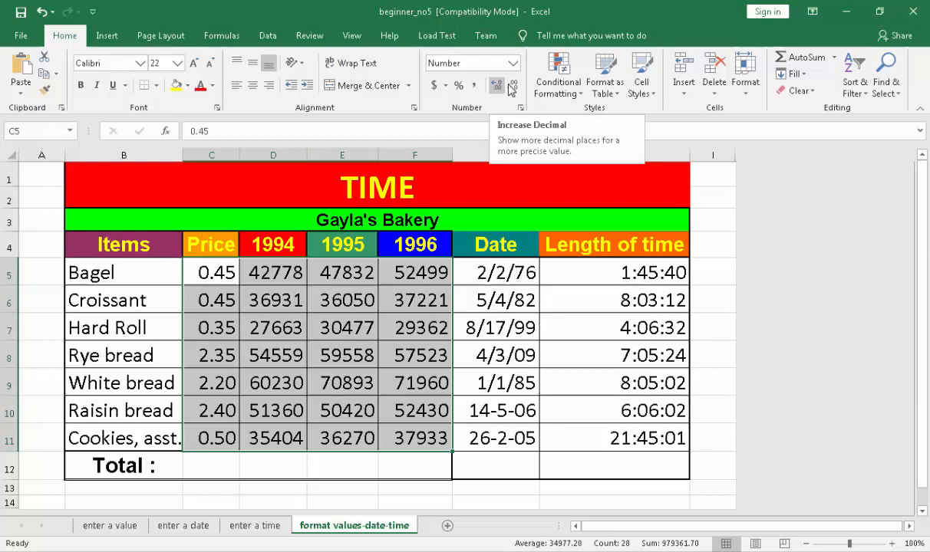
Add a decimal place to prices and sales and reach More Accounting Formats
click(497, 84)
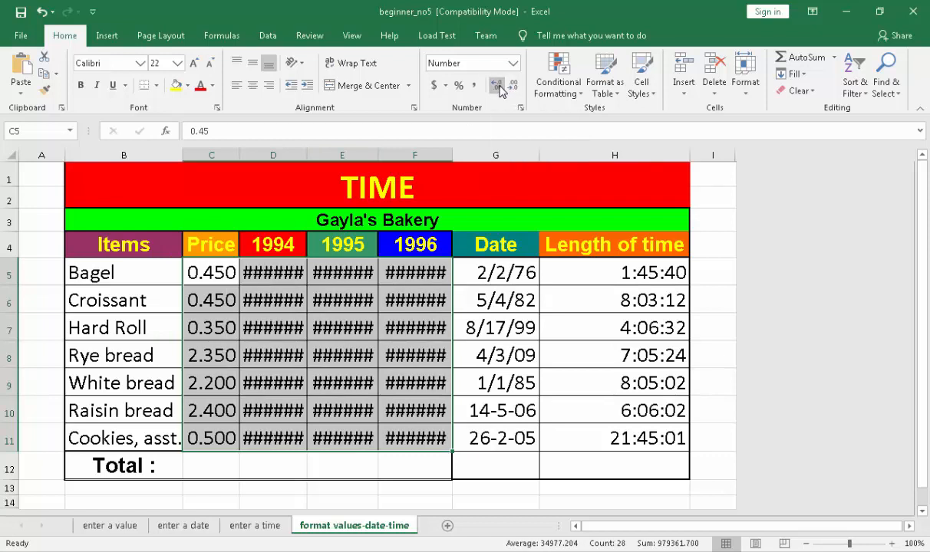
click(497, 86)
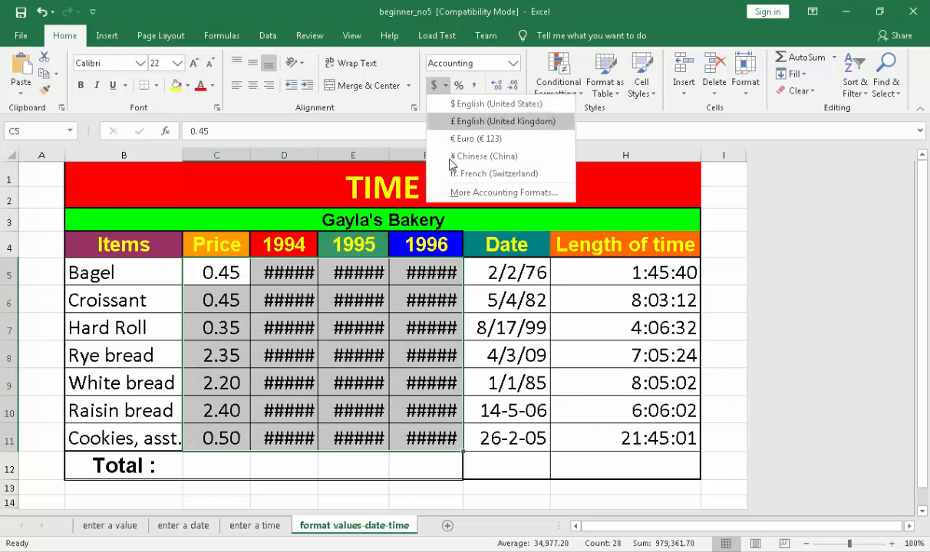
click(503, 192)
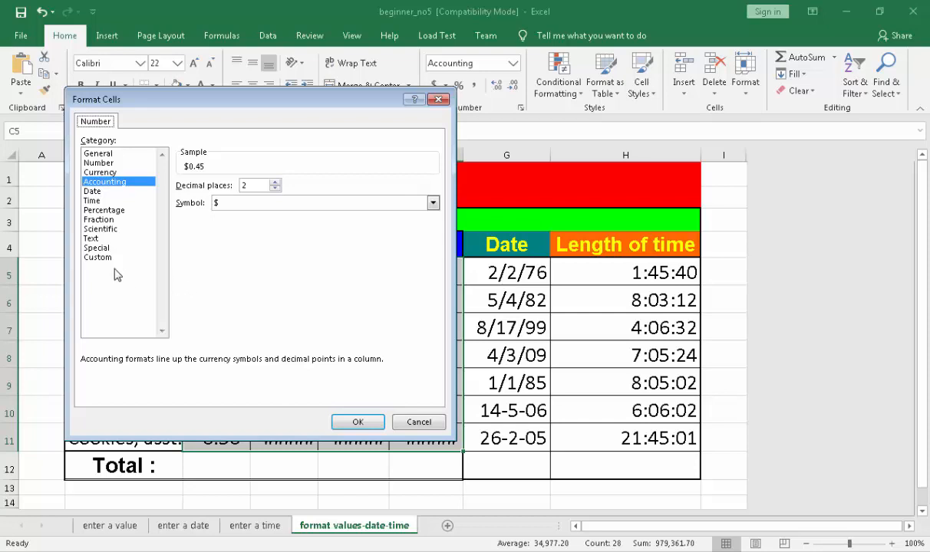
Format the prices and yearly sales as Currency with the PHP symbol
click(100, 172)
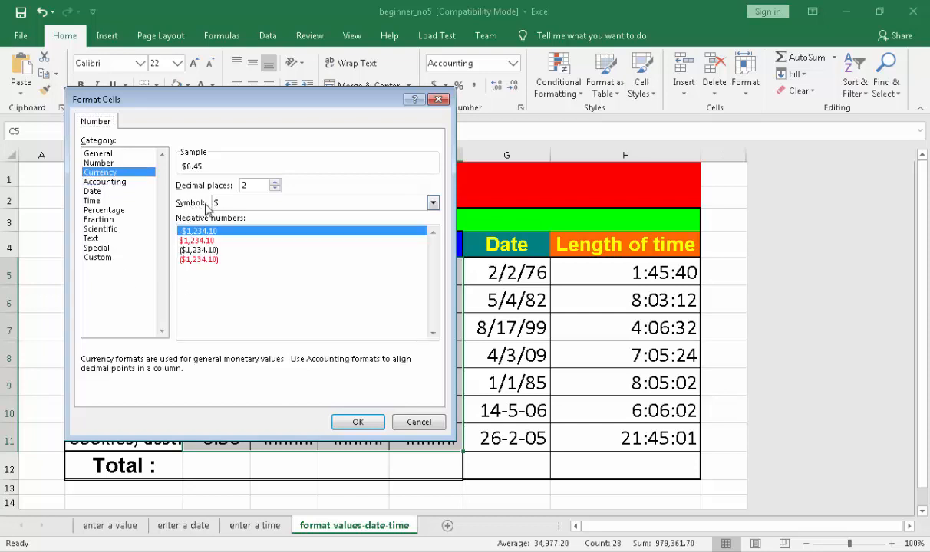
click(432, 202)
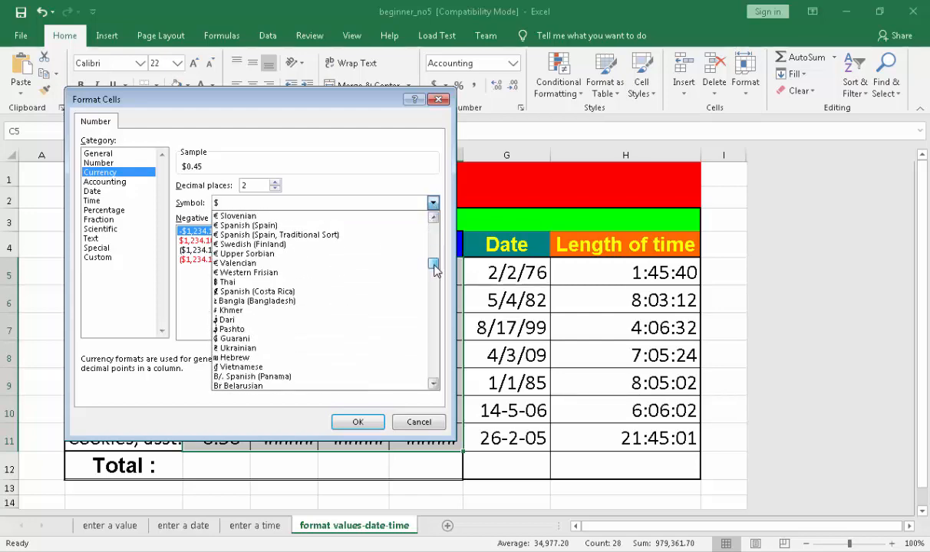
click(433, 278)
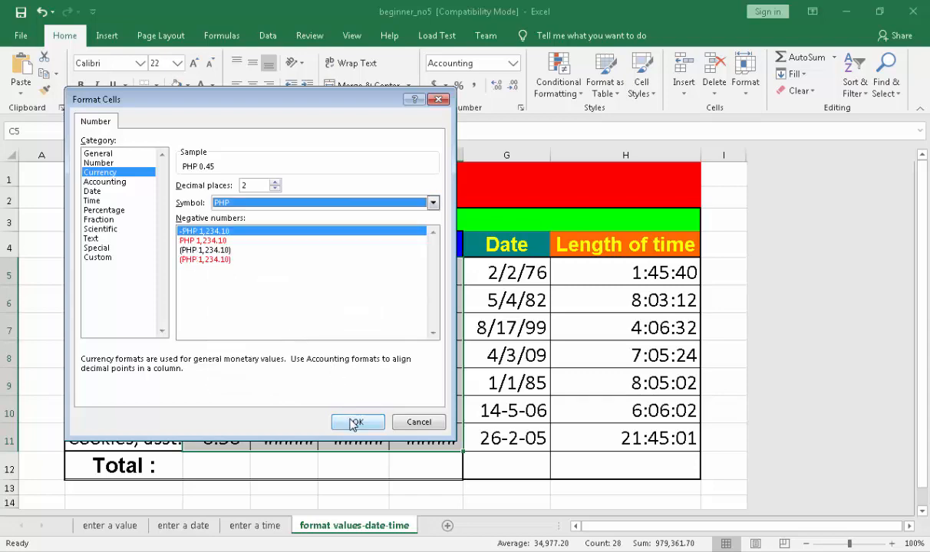
click(356, 423)
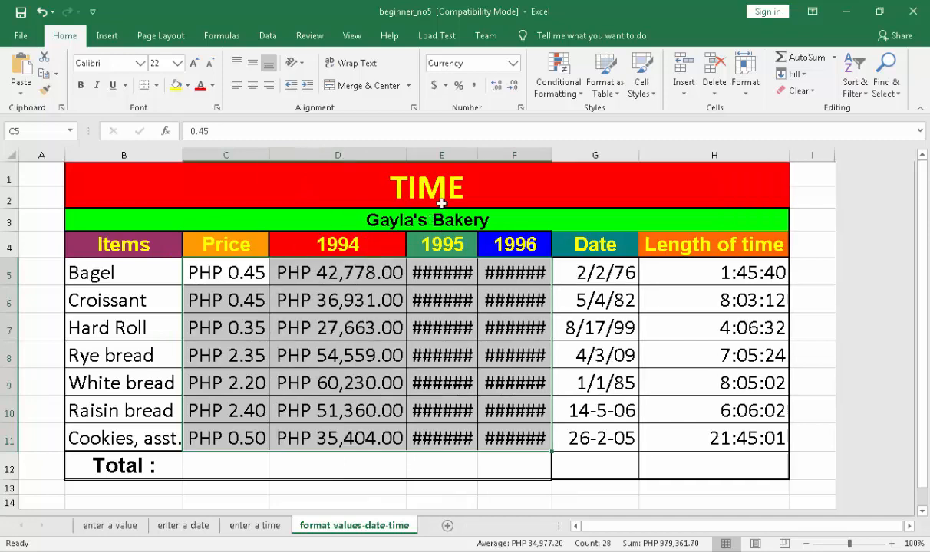
mouse_move(477, 156)
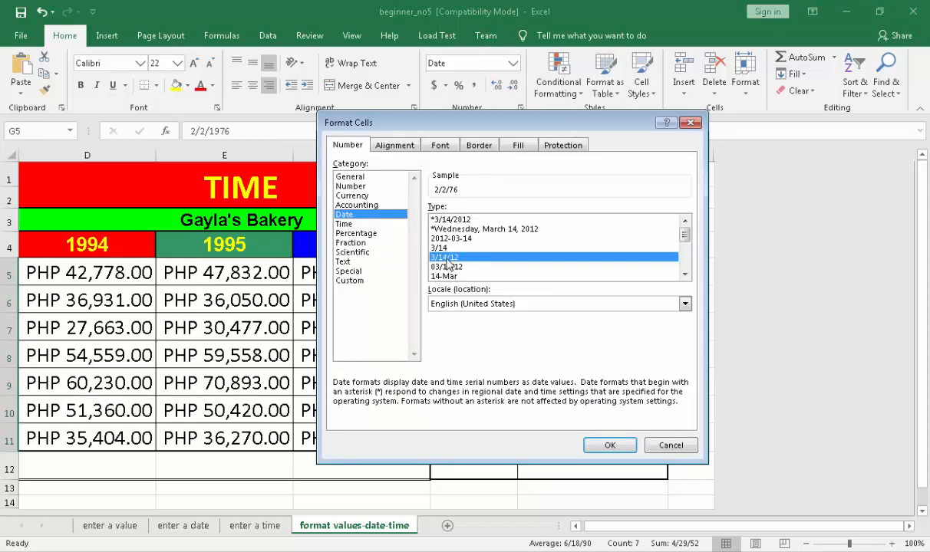
Apply the *3/14/2012 four-digit-year date type, then select the Length of time values
click(451, 221)
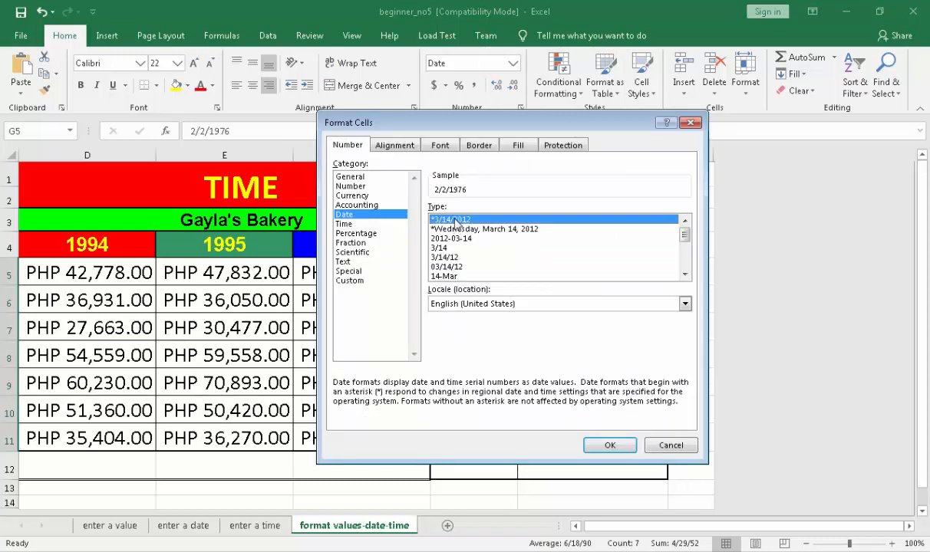
click(609, 445)
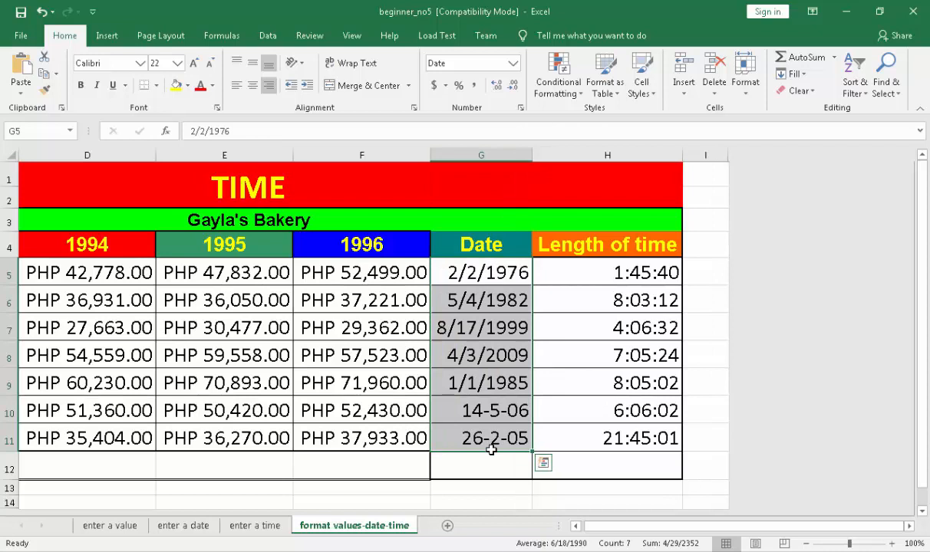
mouse_move(560, 417)
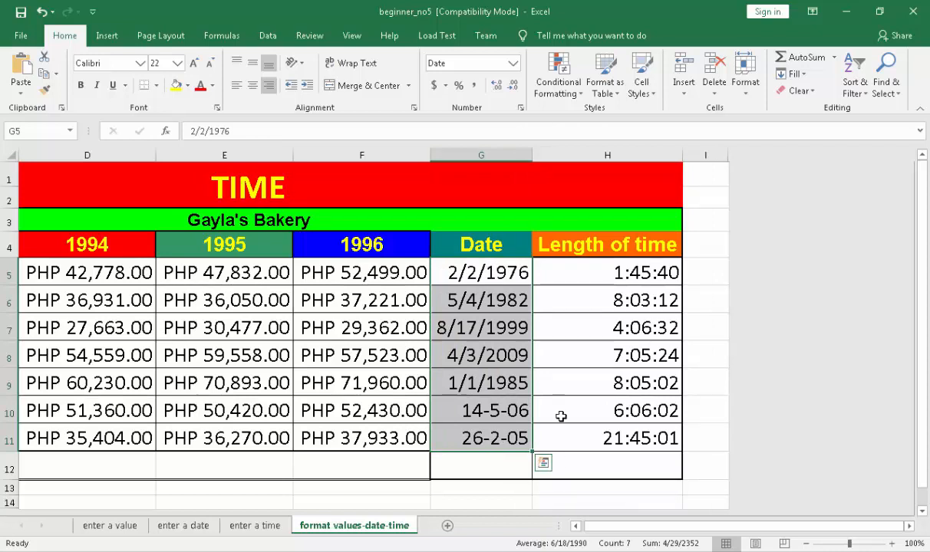
click(481, 412)
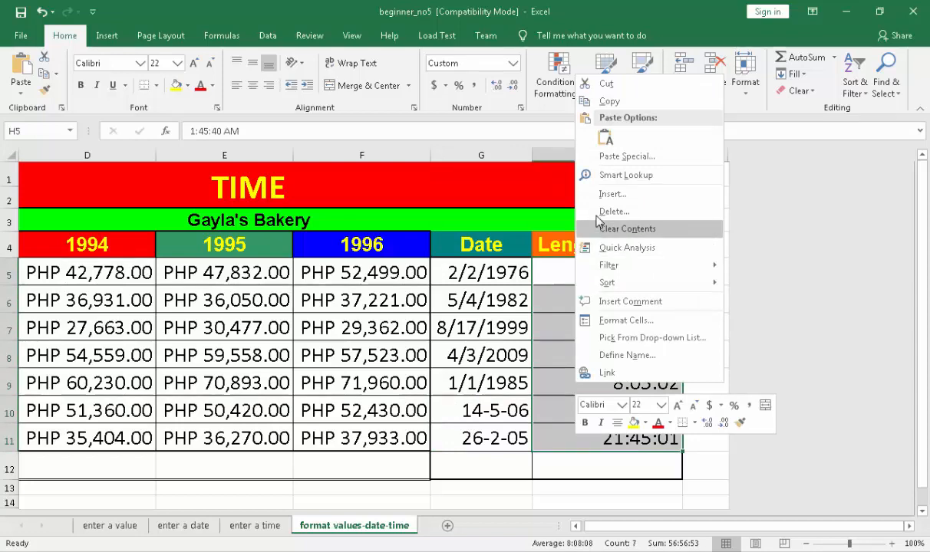
mouse_move(626, 321)
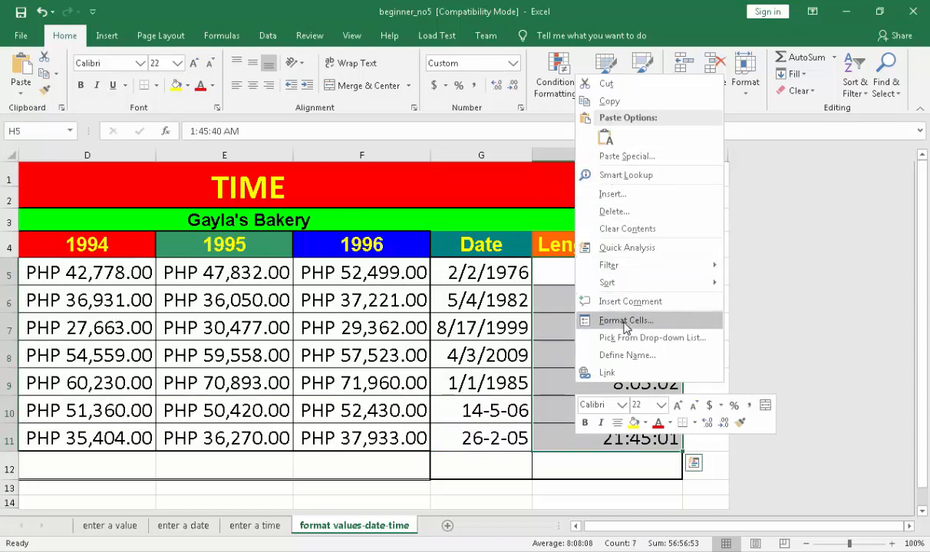
Choose the Time category's 1:30:55 PM type for the Length of time cells
click(626, 321)
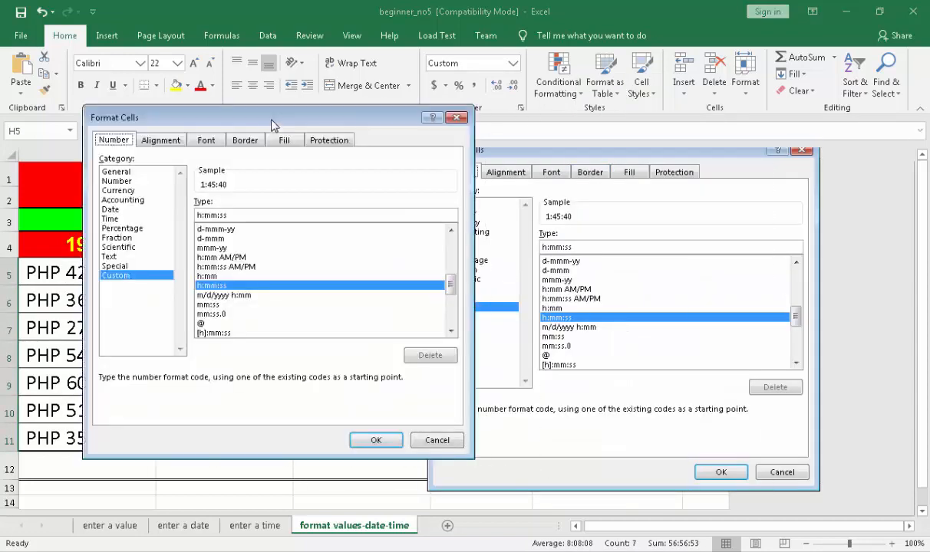
click(111, 218)
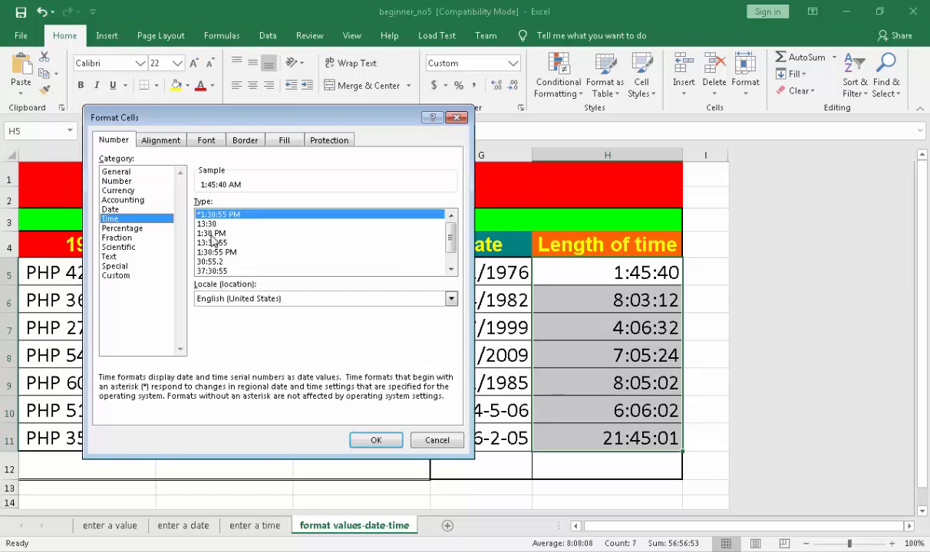
mouse_move(234, 221)
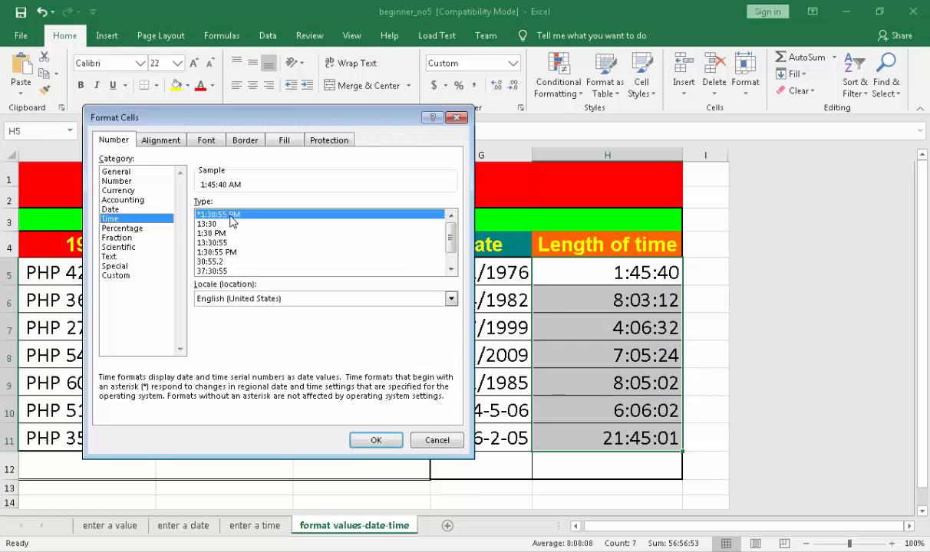
mouse_move(239, 224)
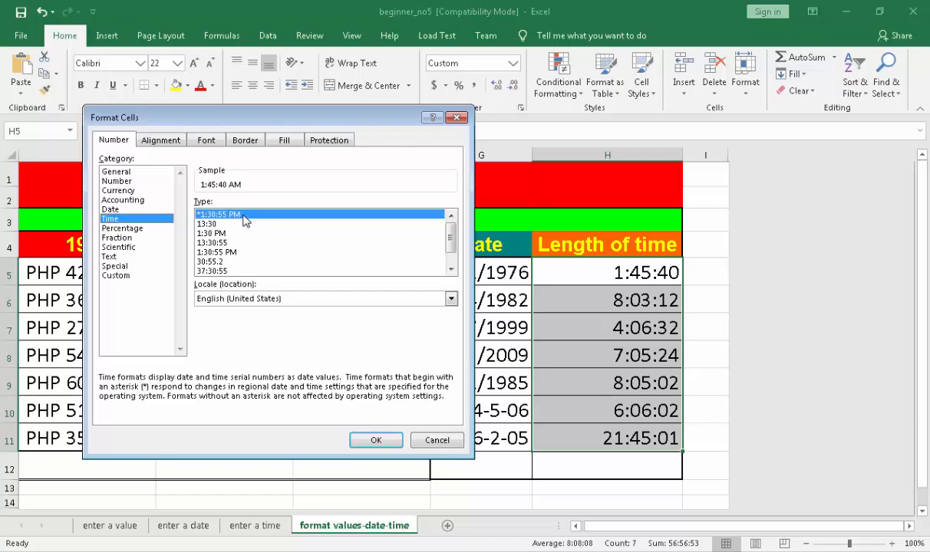
click(376, 439)
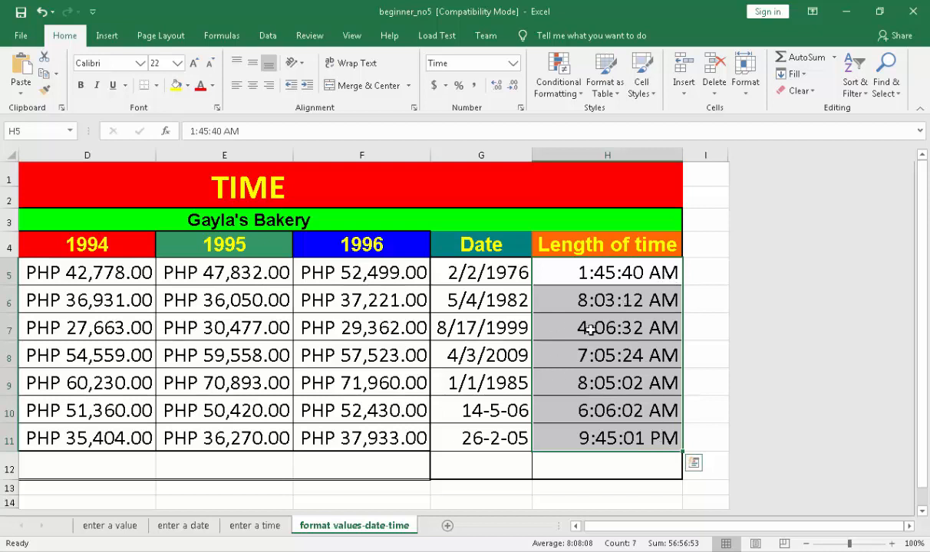
mouse_move(569, 363)
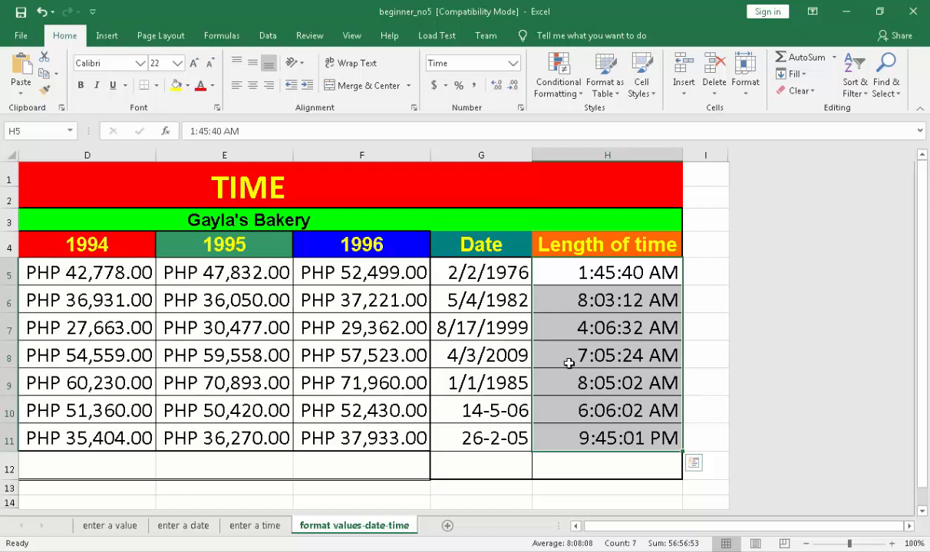
mouse_move(566, 355)
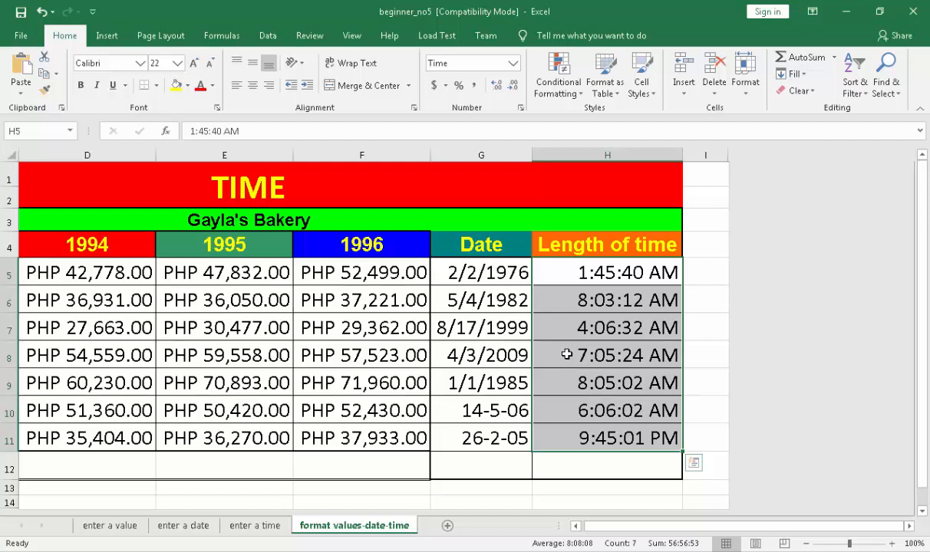